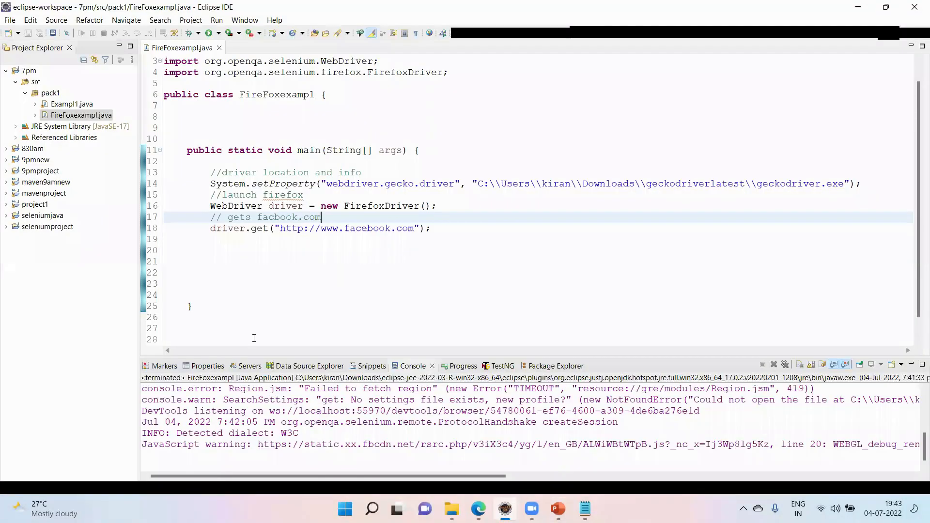
Create the ChromeExample class in pack1 with a public static void main method stub
type("ChromeLau")
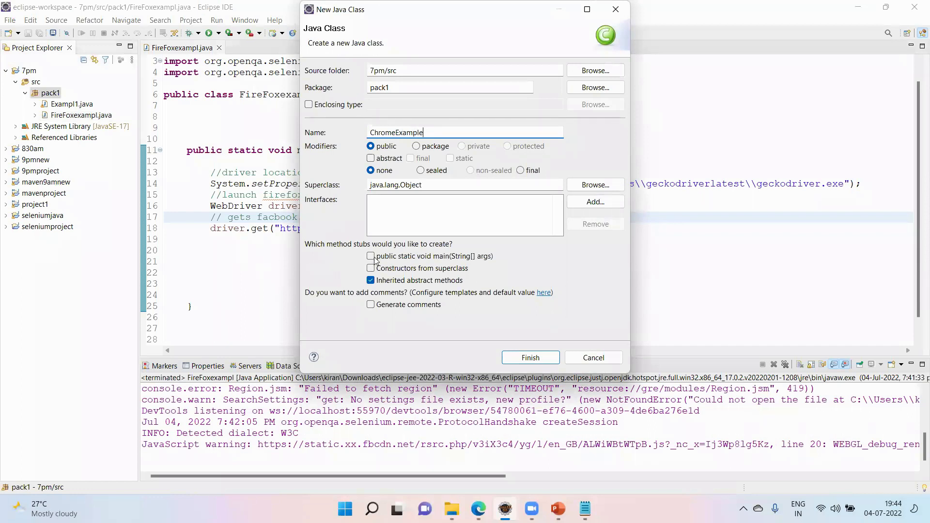
left_click(370, 256)
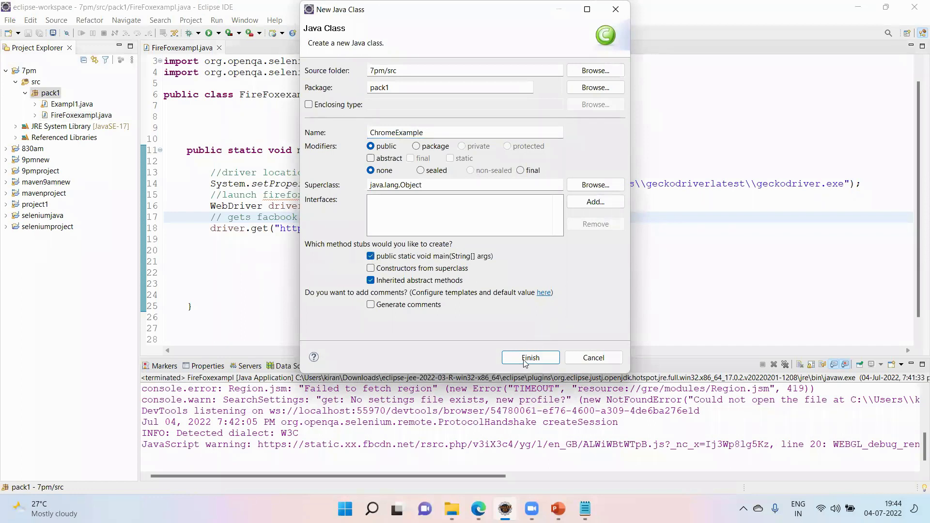
left_click(530, 358)
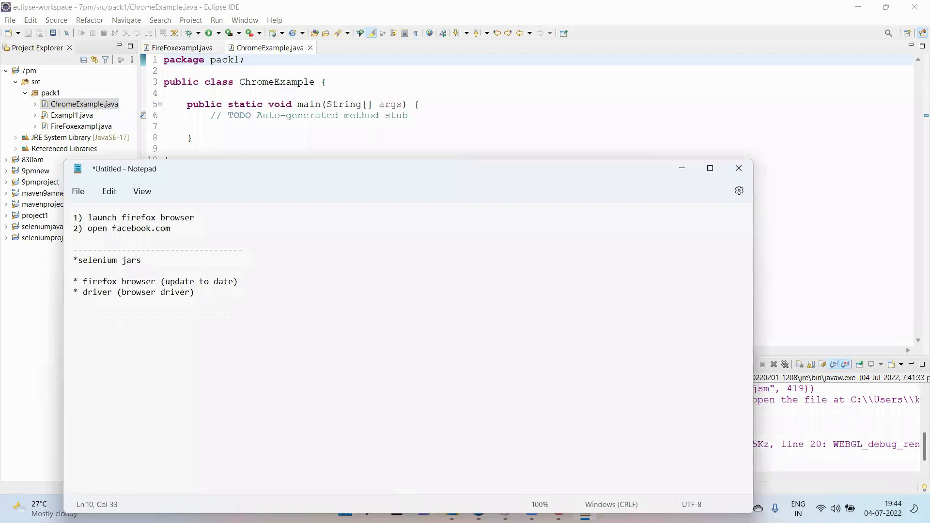
Write the task list: 1) Launch Chrome browser, 2) open amazon.in
type("task")
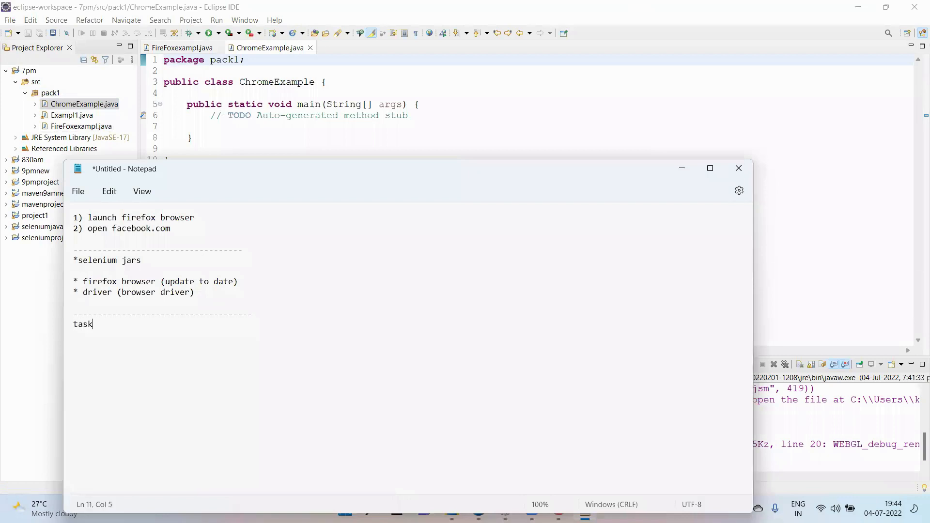
type(":")
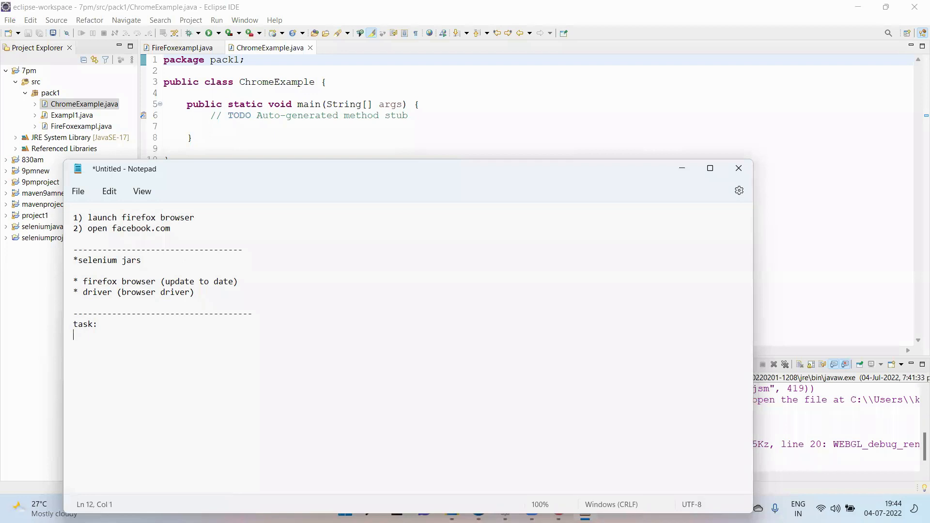
type("1")
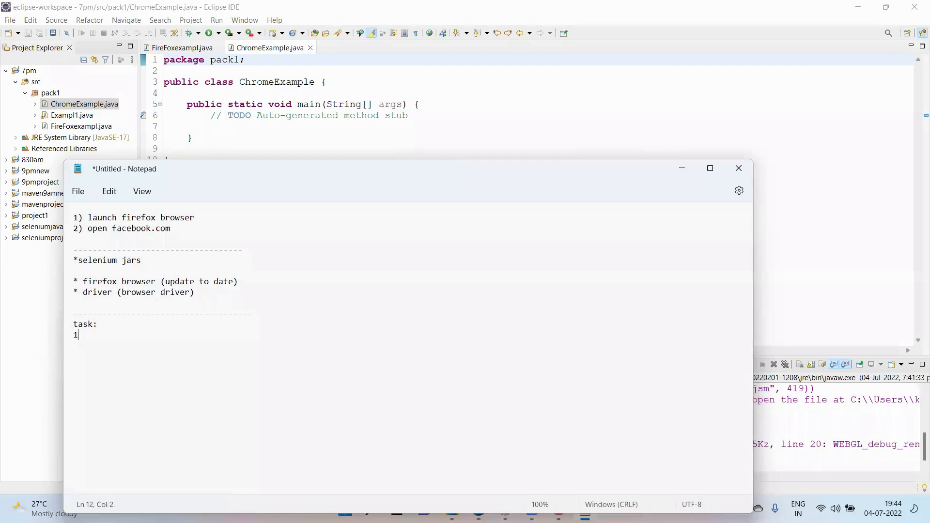
type(") Launch")
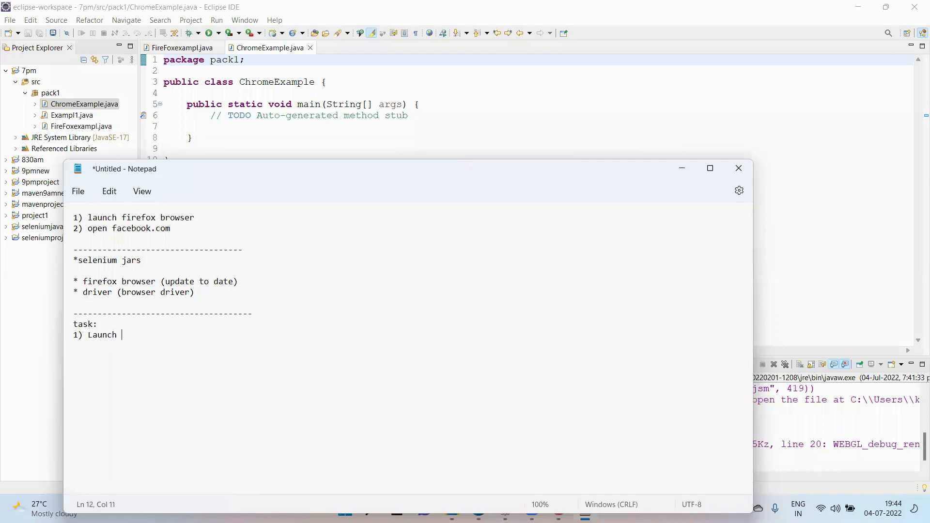
type("C")
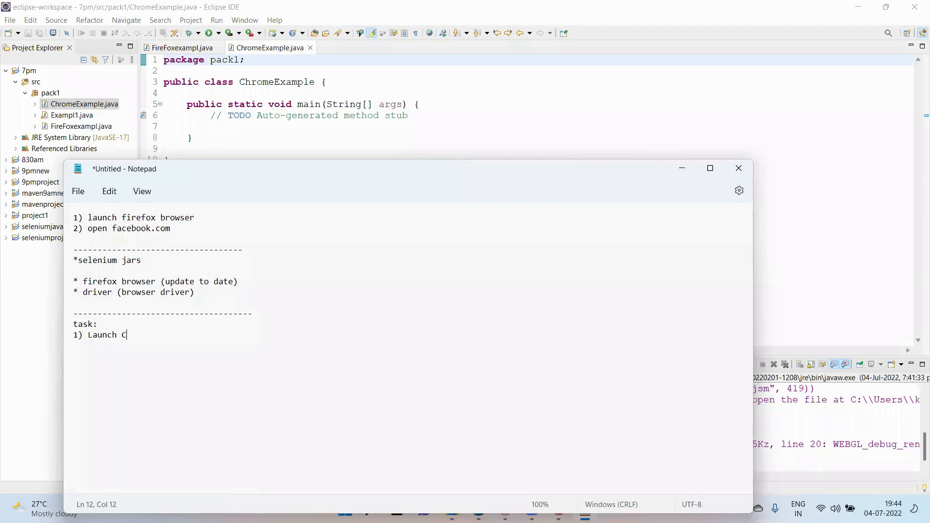
type("hrome")
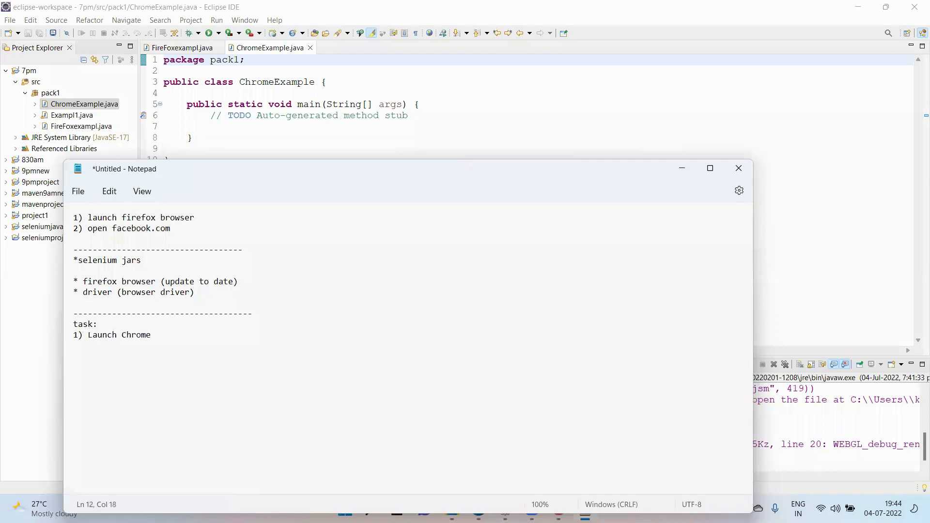
type("browser")
type("2")
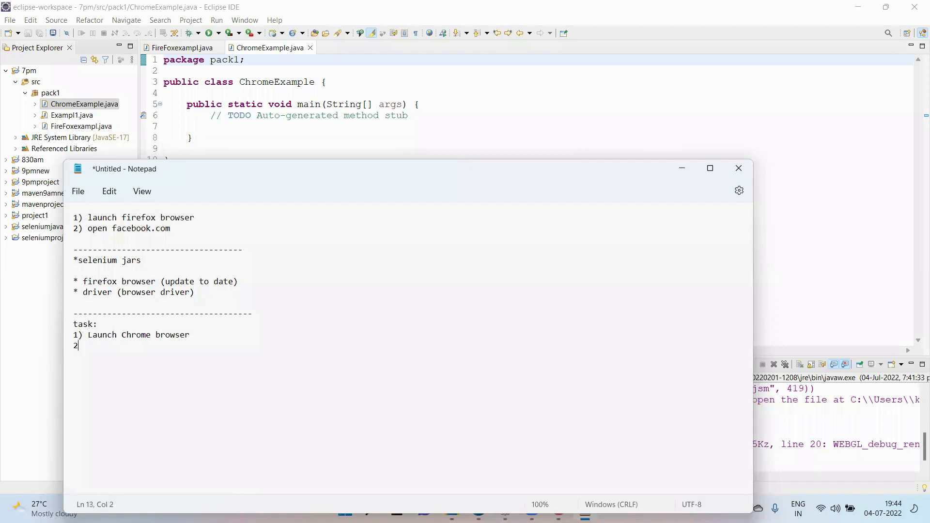
type(") open a")
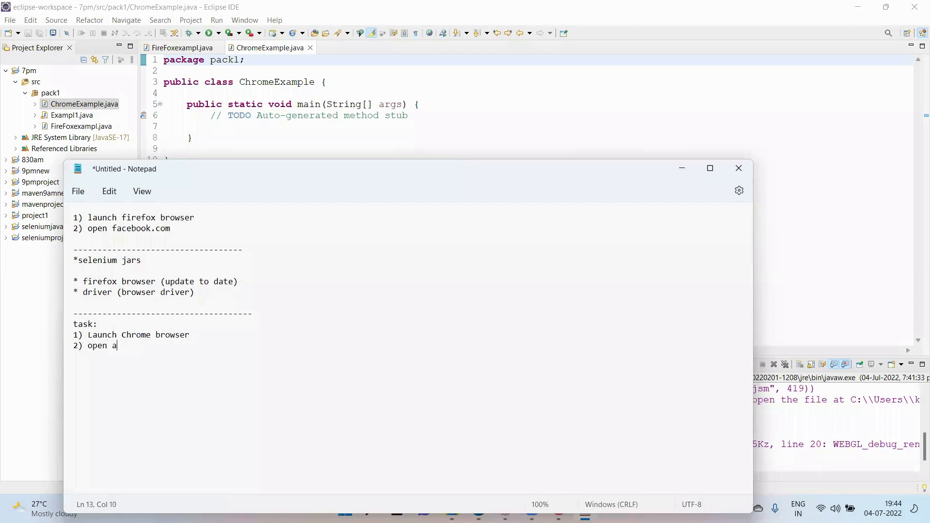
type("mzon")
type("--------------------------------------")
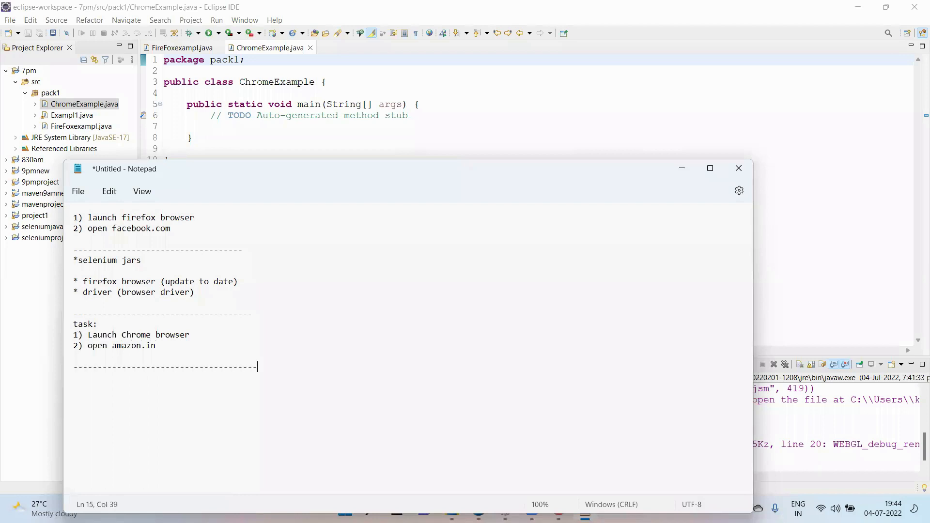
Below the divider, start notes headed 'chrome browser' and 'driver'
key("enter")
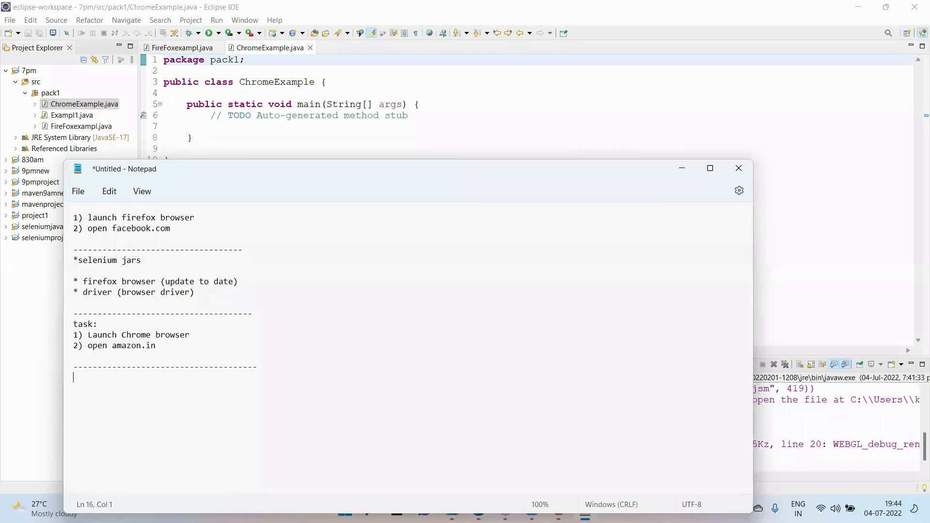
type("chr")
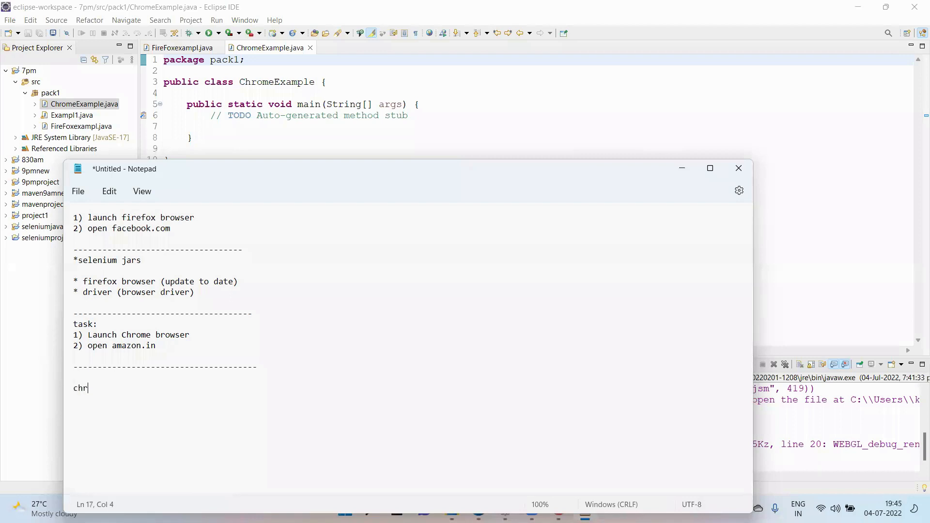
type("ome browser")
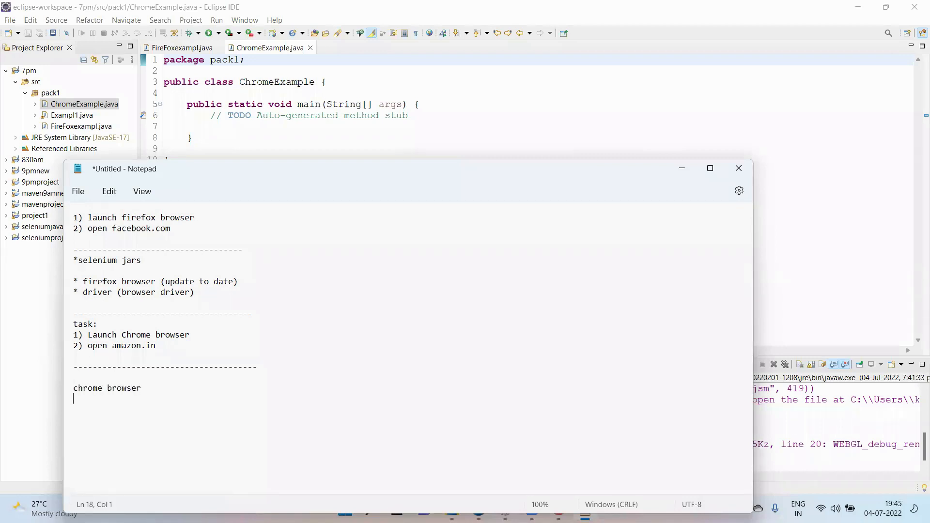
type("driver")
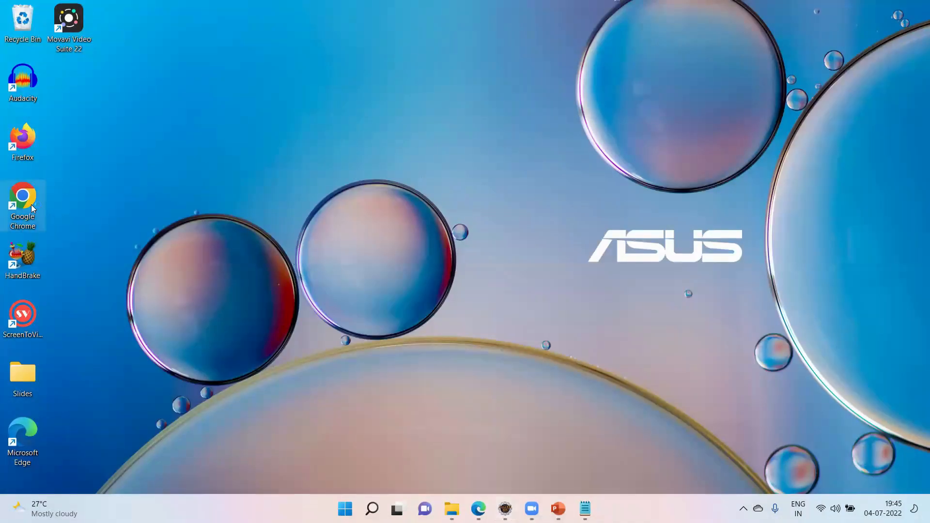
Launch Chrome and show About Google Chrome with version 103.0.5060.66 selected
double_click(22, 200)
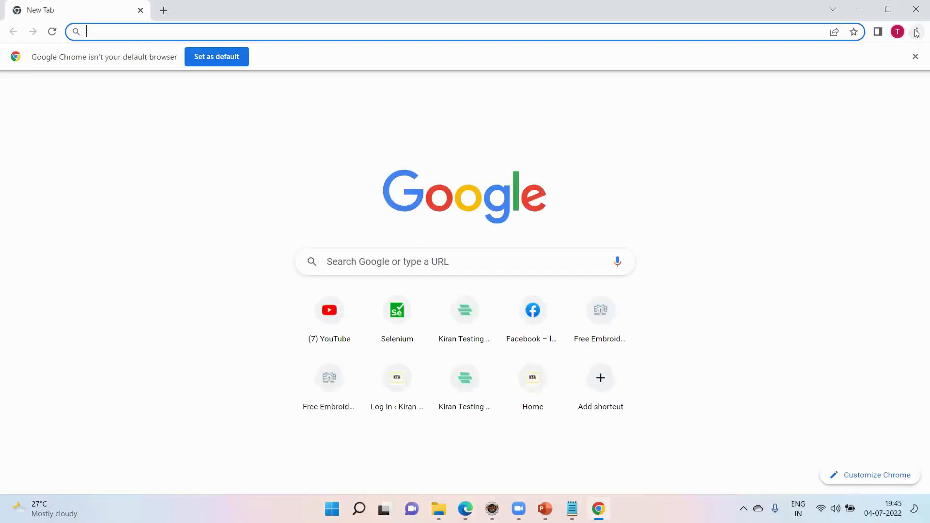
left_click(917, 31)
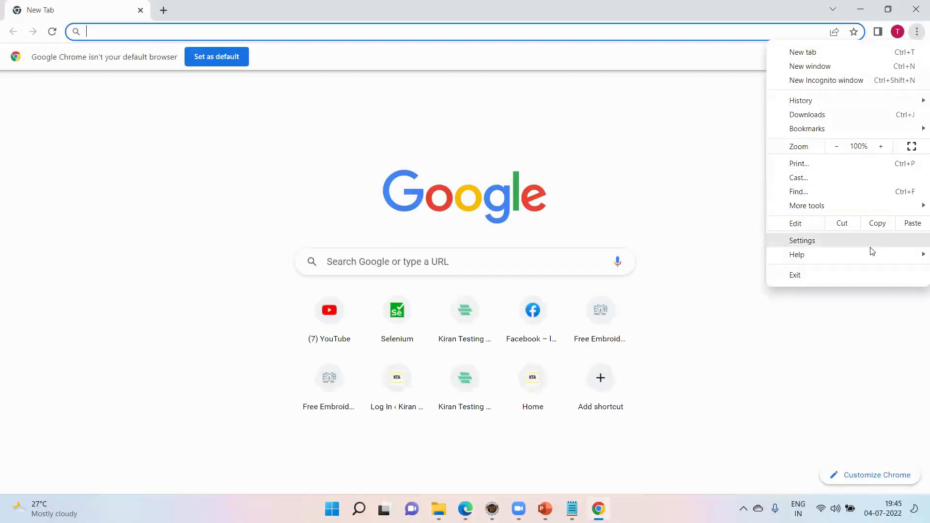
mouse_move(797, 254)
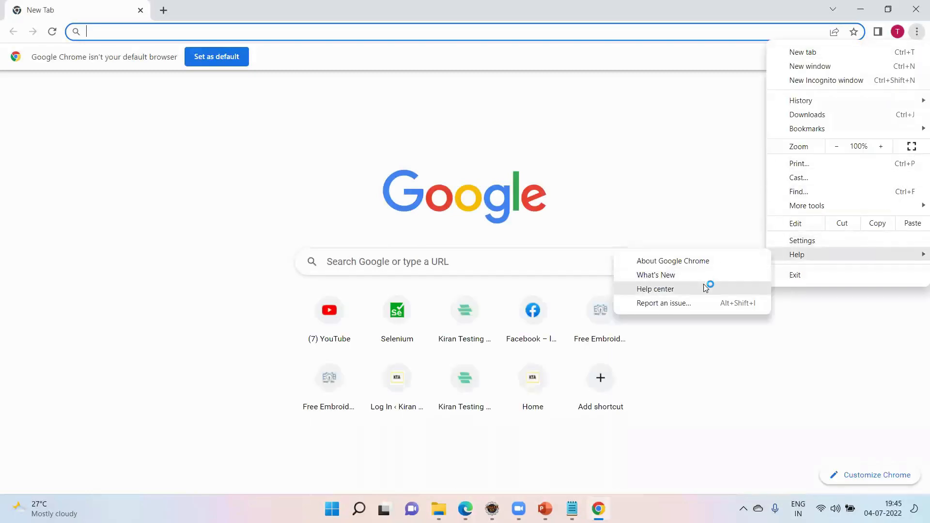
left_click(655, 289)
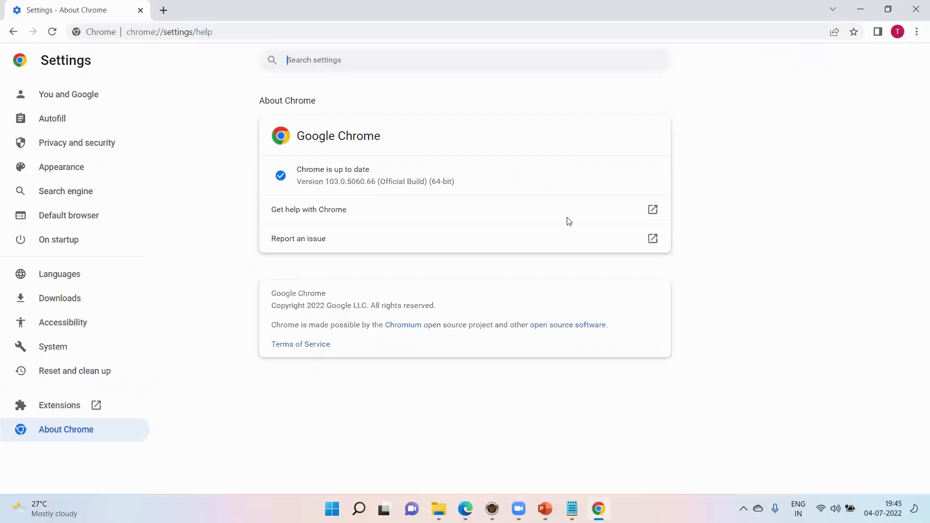
double_click(350, 181)
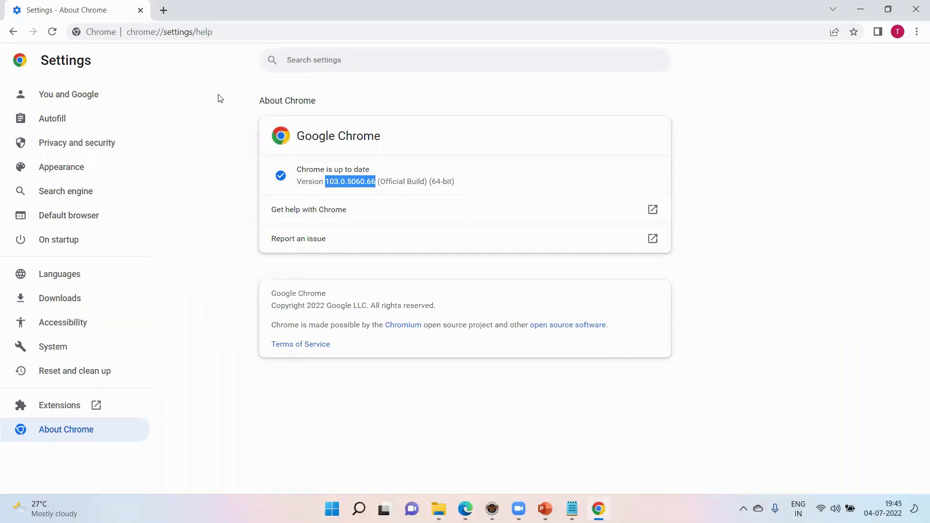
mouse_move(563, 478)
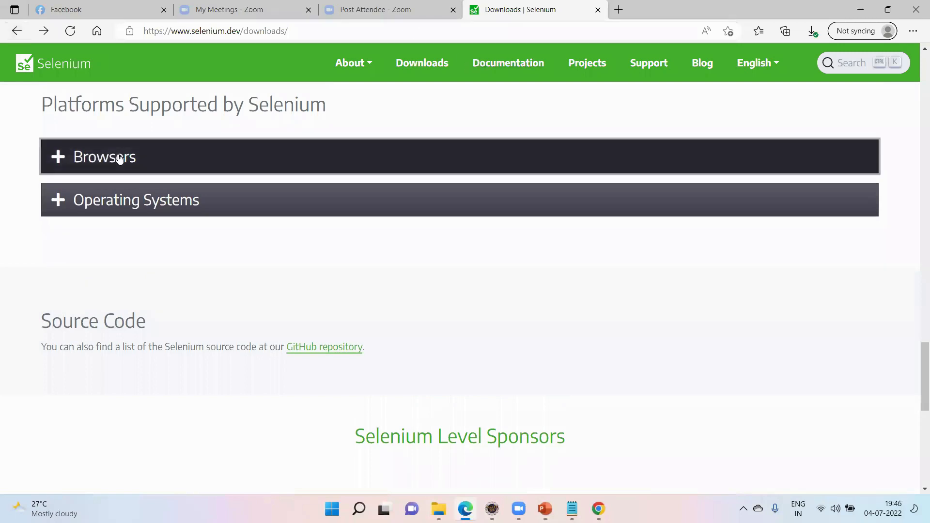
Expand the supported browsers list on the Selenium downloads page
left_click(104, 157)
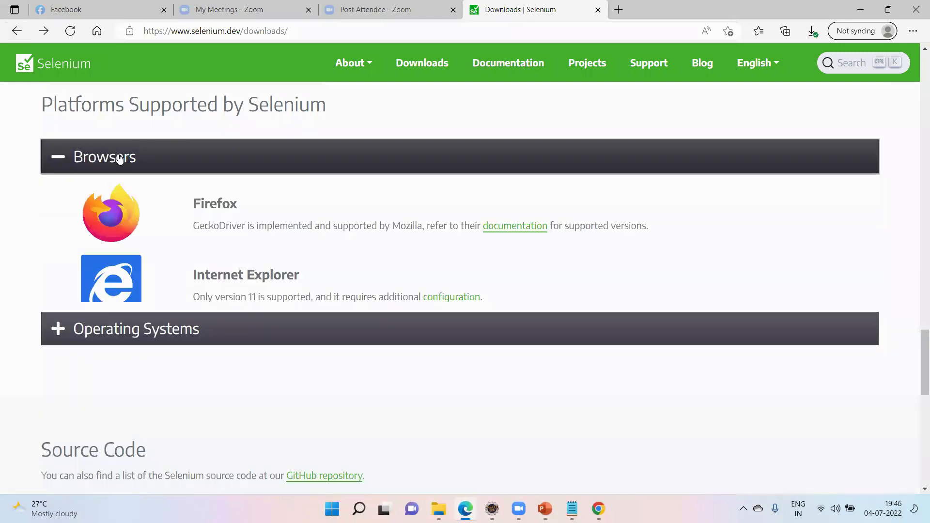
mouse_move(182, 123)
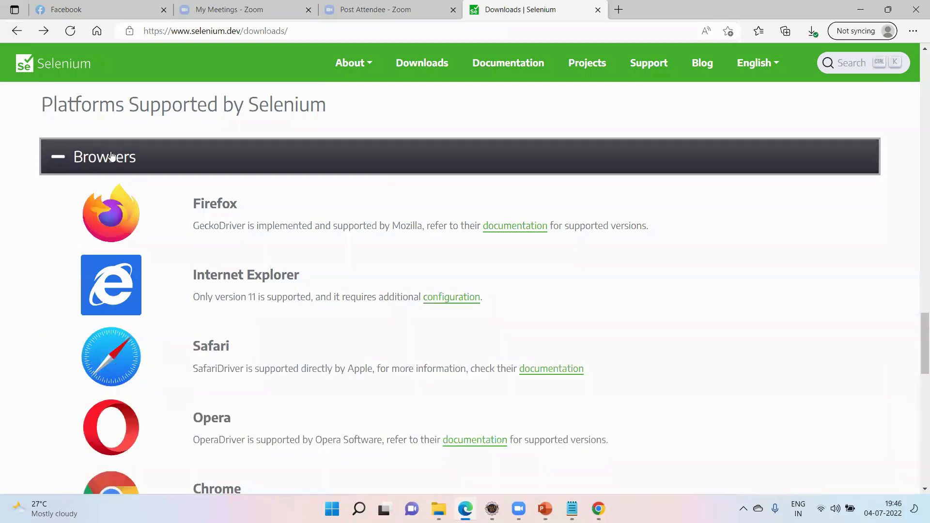
left_click(105, 156)
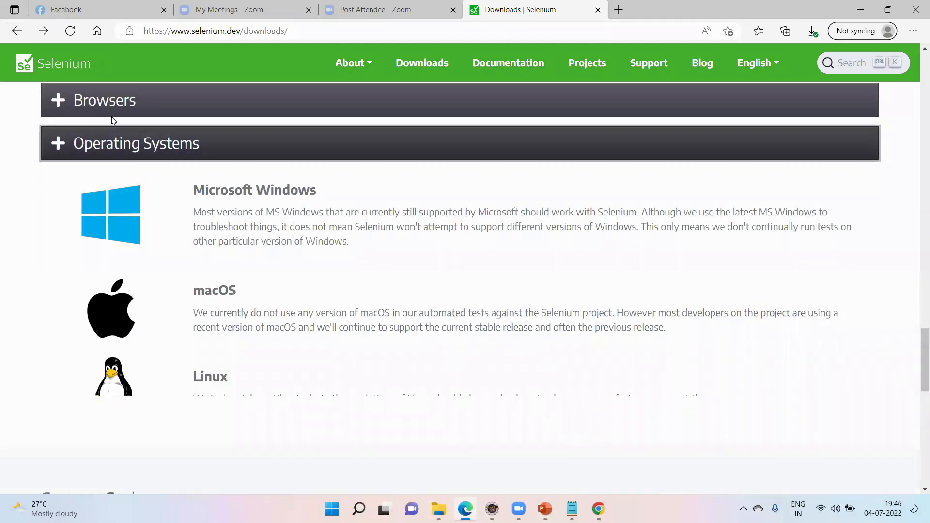
left_click(104, 100)
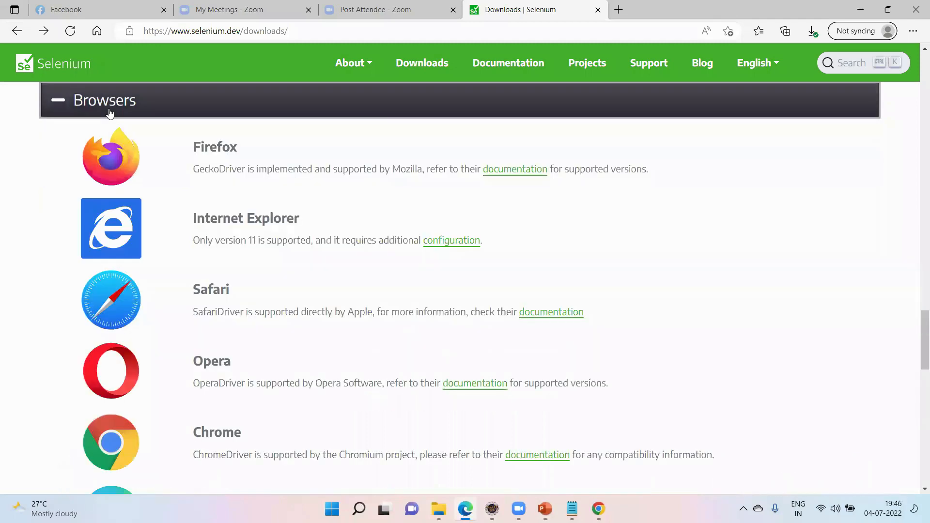
scroll("down", 3)
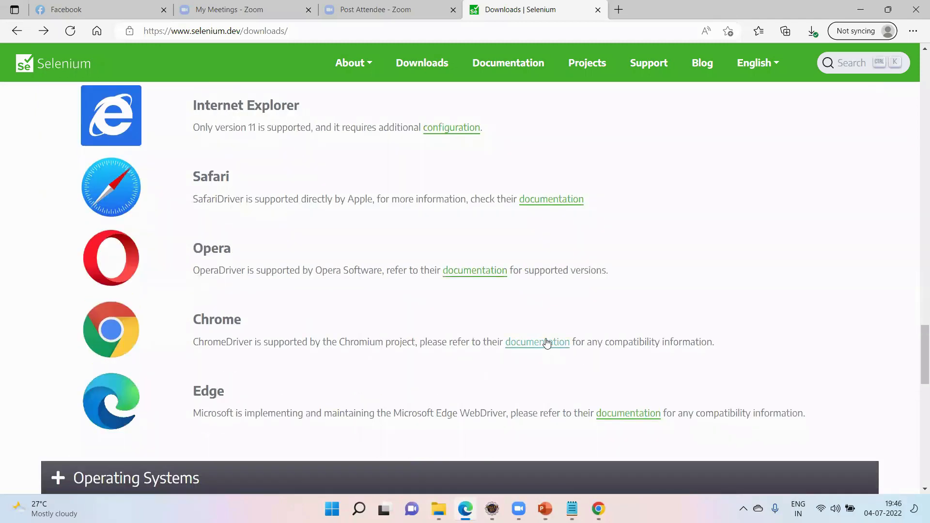
Go to chromedriver.chromium.org and scroll to the latest stable and beta releases
left_click(537, 341)
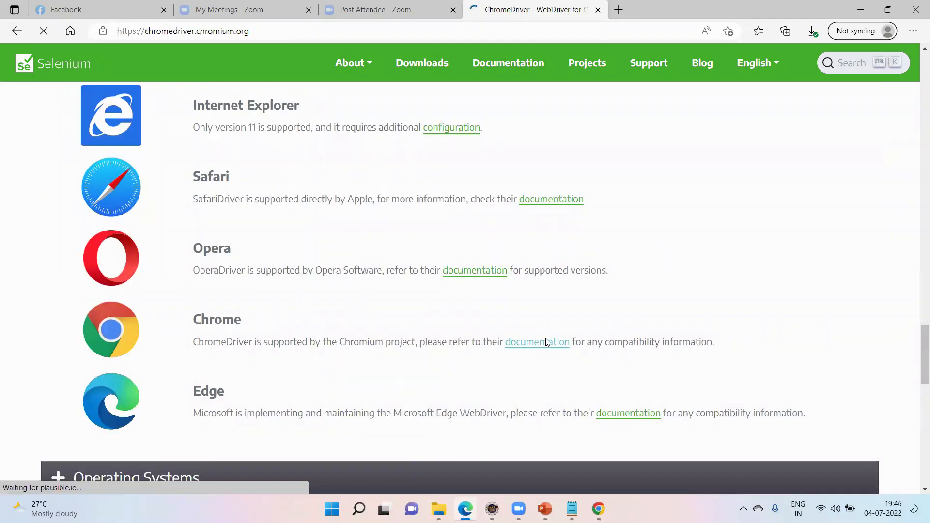
left_click(537, 342)
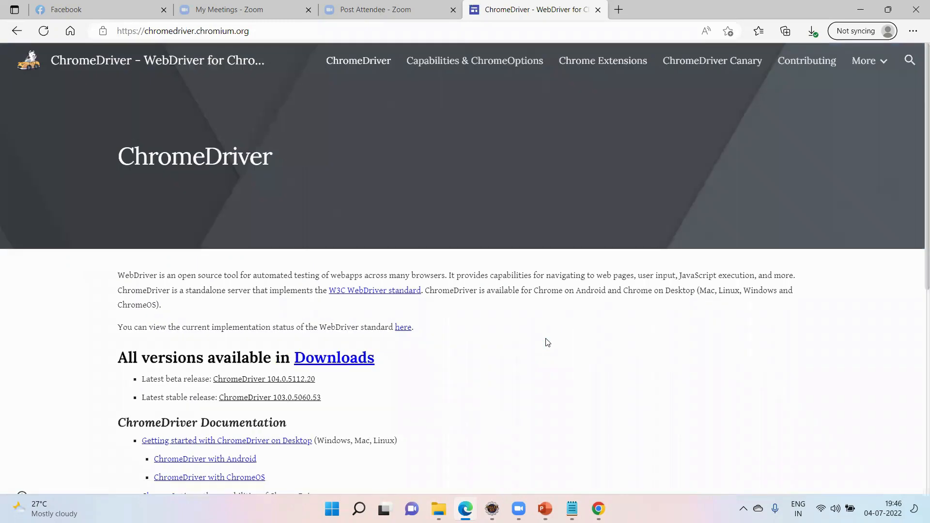
scroll("down", 3)
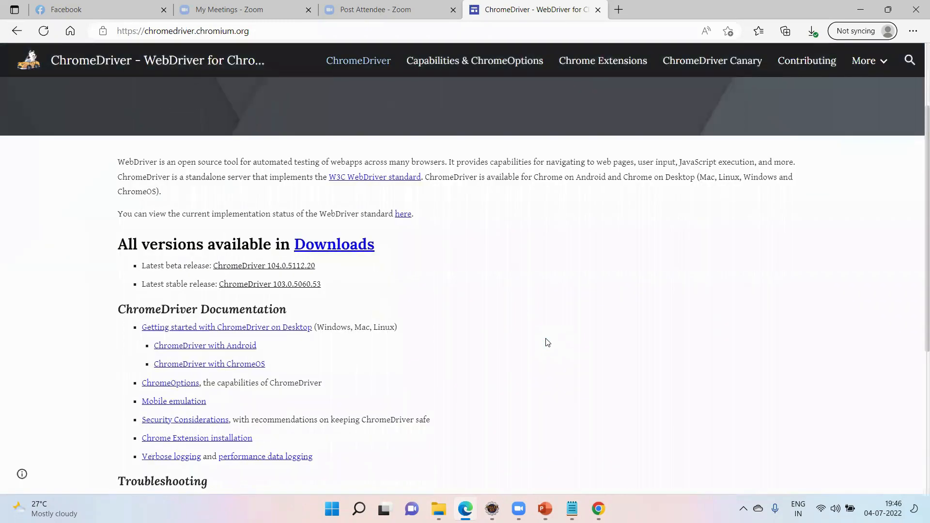
scroll("down", 3)
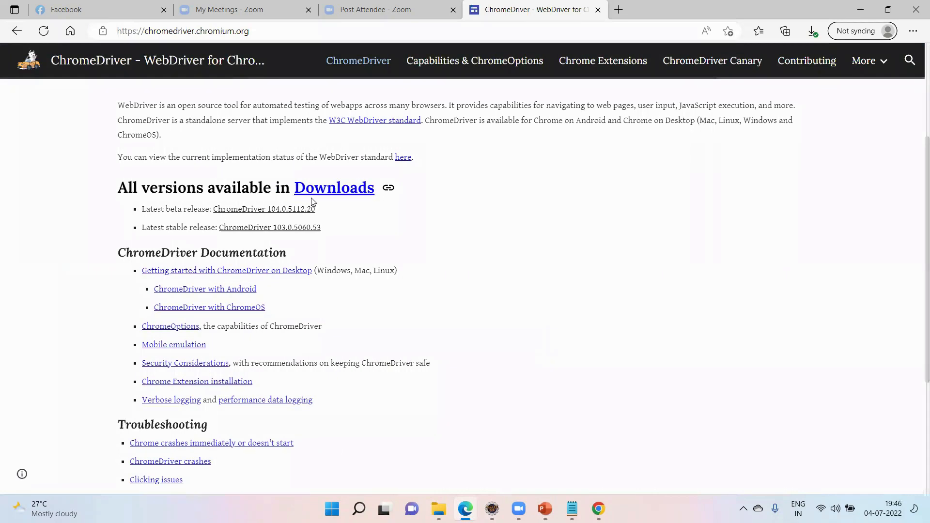
mouse_move(279, 231)
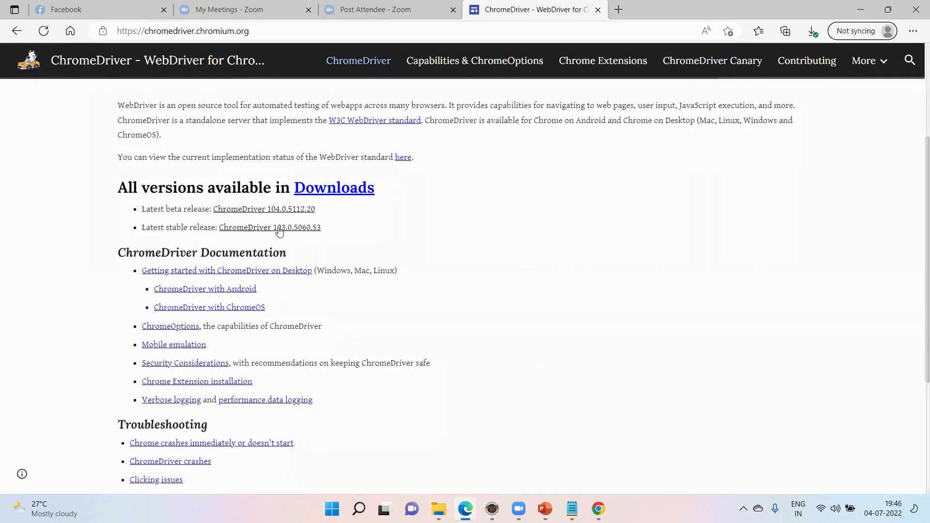
mouse_move(349, 190)
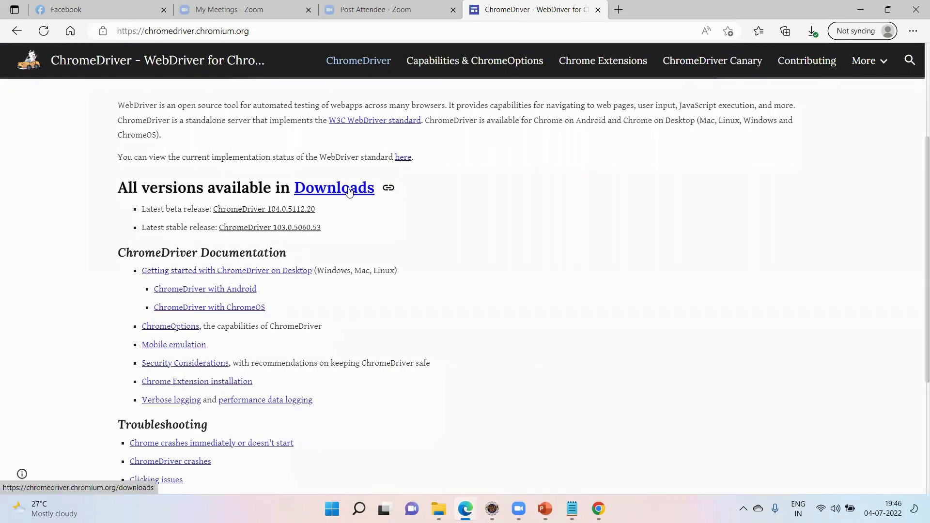
From Downloads, go to ChromeDriver 103.0.5060.53 and download chromedriver_win32.zip
left_click(334, 188)
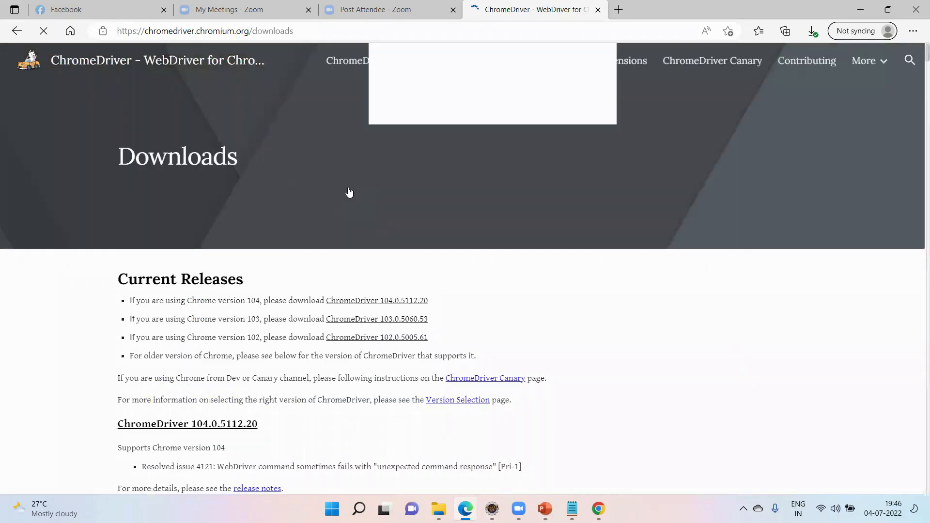
scroll("down", 3)
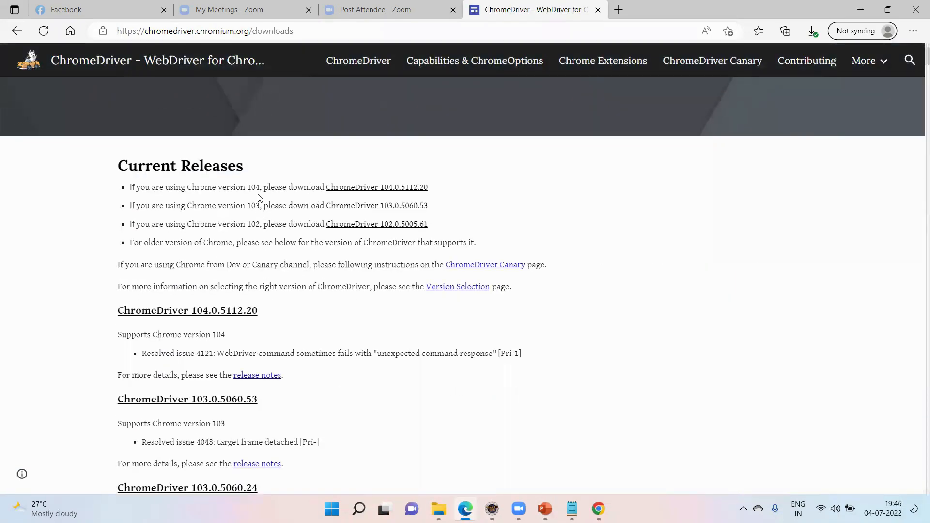
double_click(252, 205)
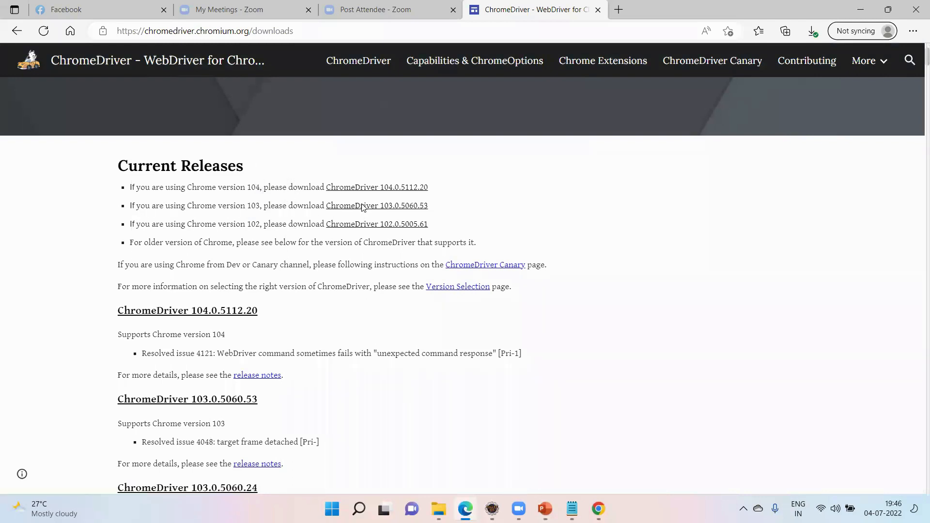
left_click(376, 205)
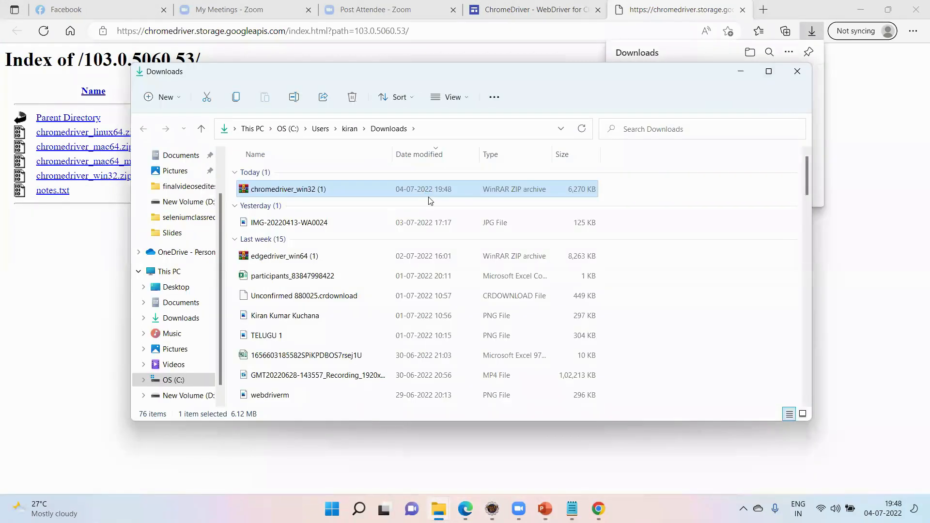
Extract the chromedriver_win32 zip into a new chromedriver103 destination folder
right_click(288, 188)
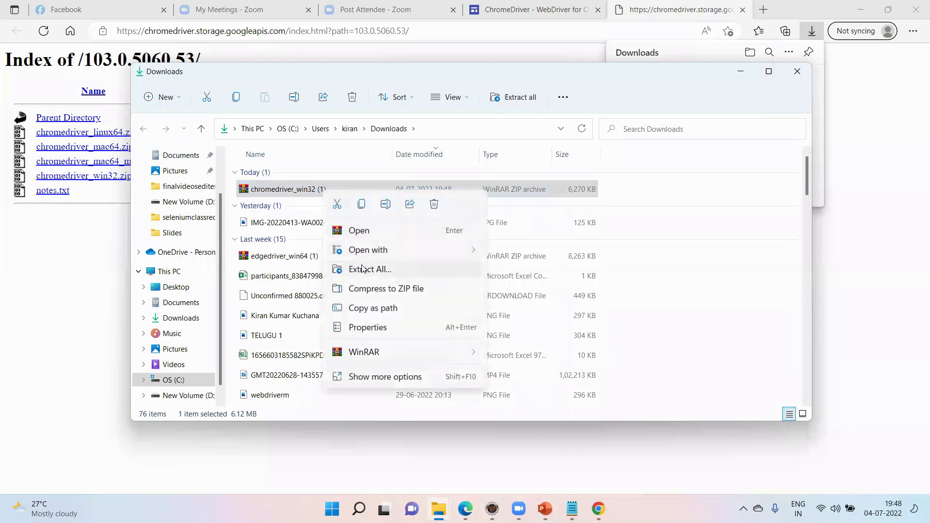
left_click(370, 269)
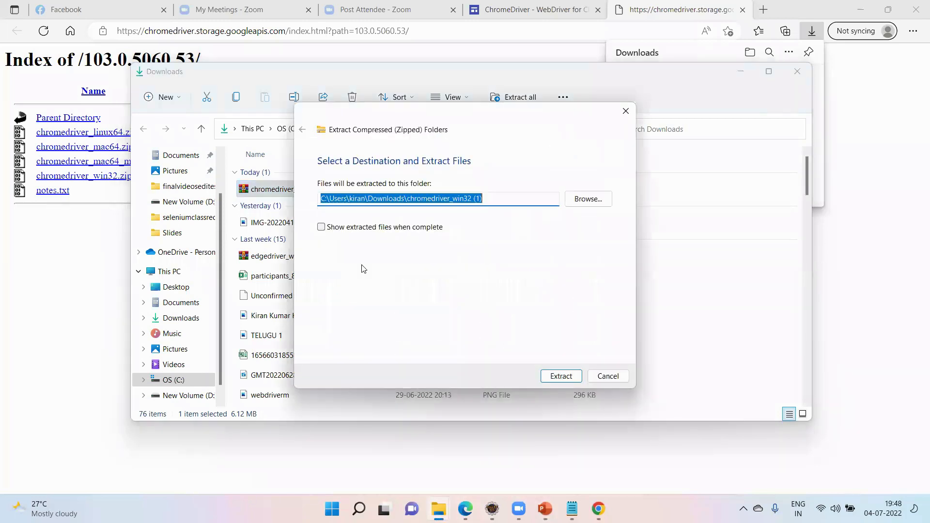
left_click(492, 198)
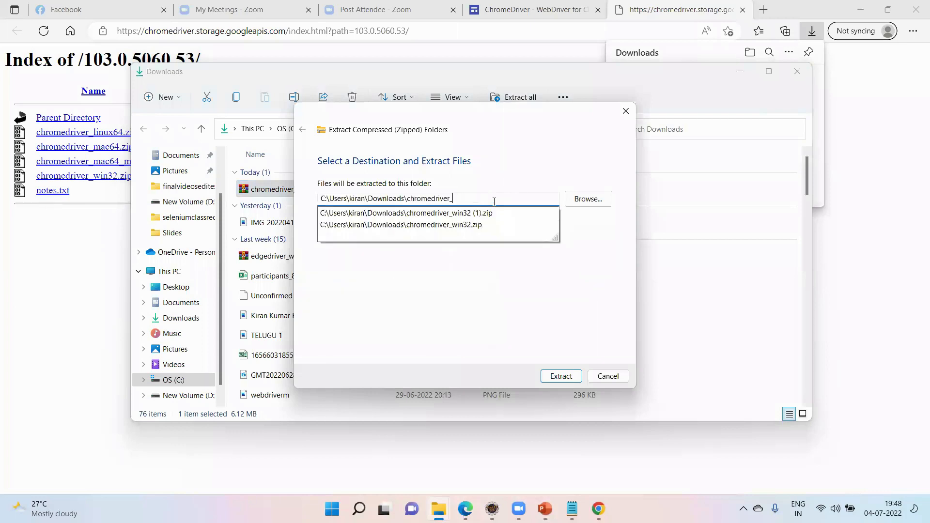
type("103")
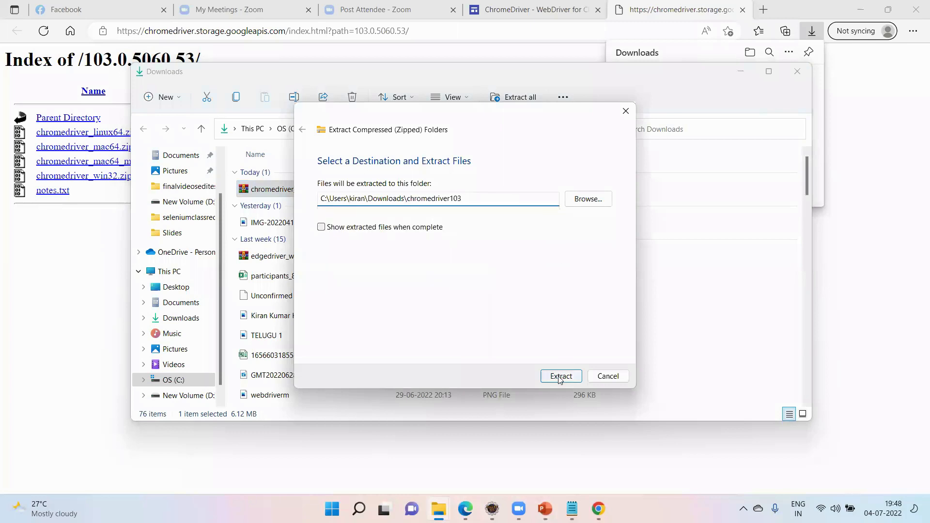
left_click(560, 376)
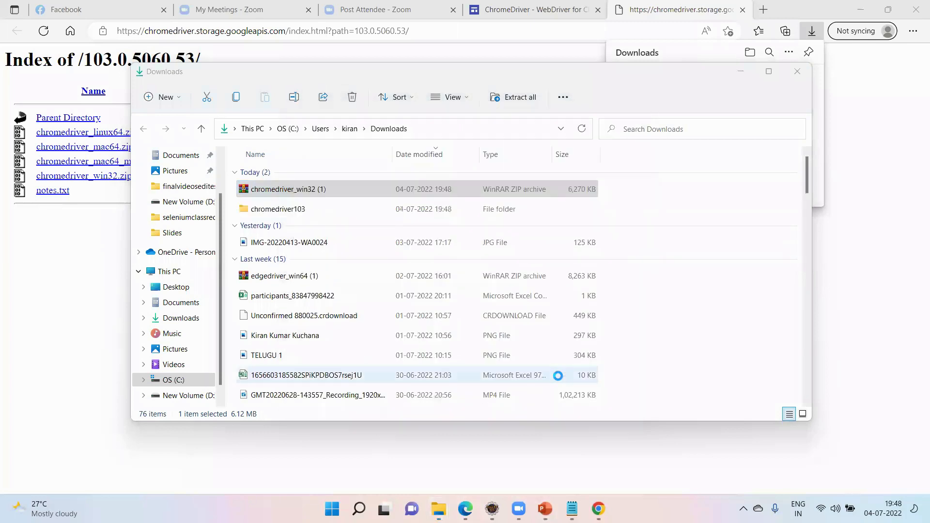
Check the chromedriver103 folder contents, then minimize the Explorer windows to show Eclipse
left_click(277, 209)
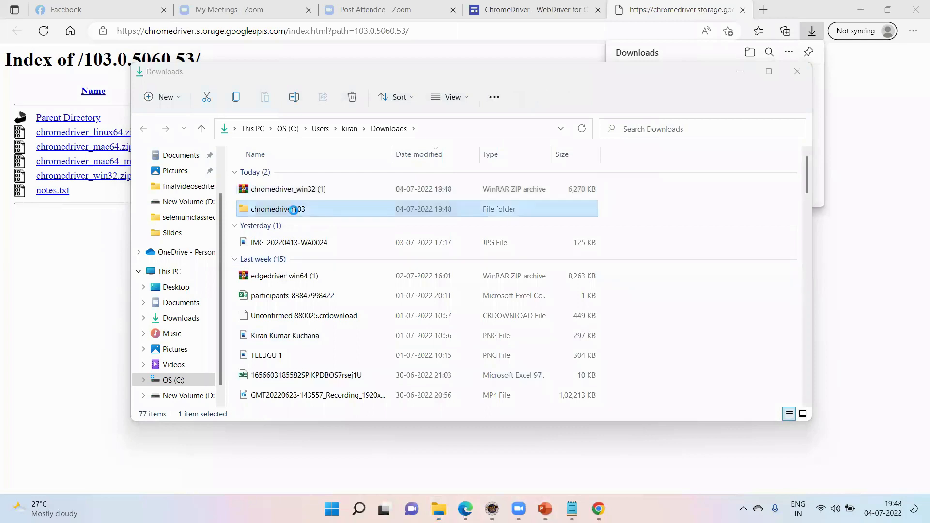
double_click(278, 209)
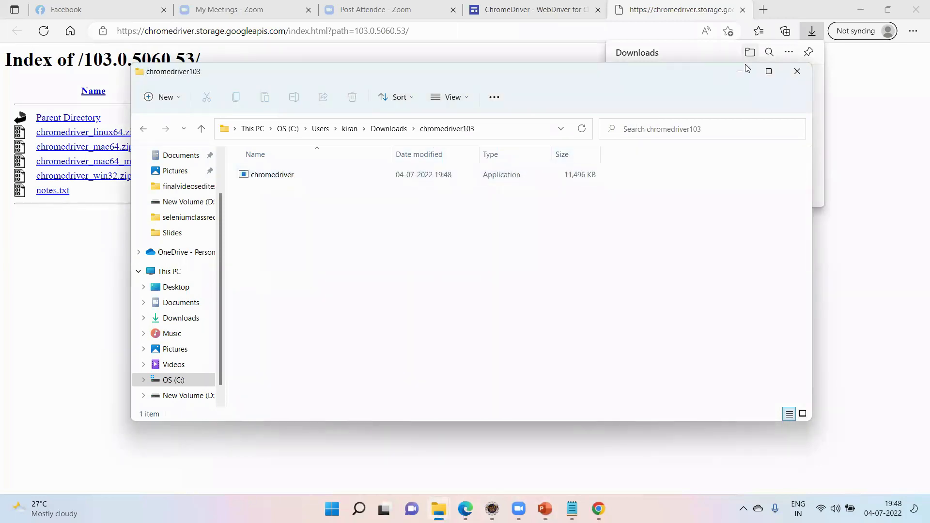
left_click(797, 71)
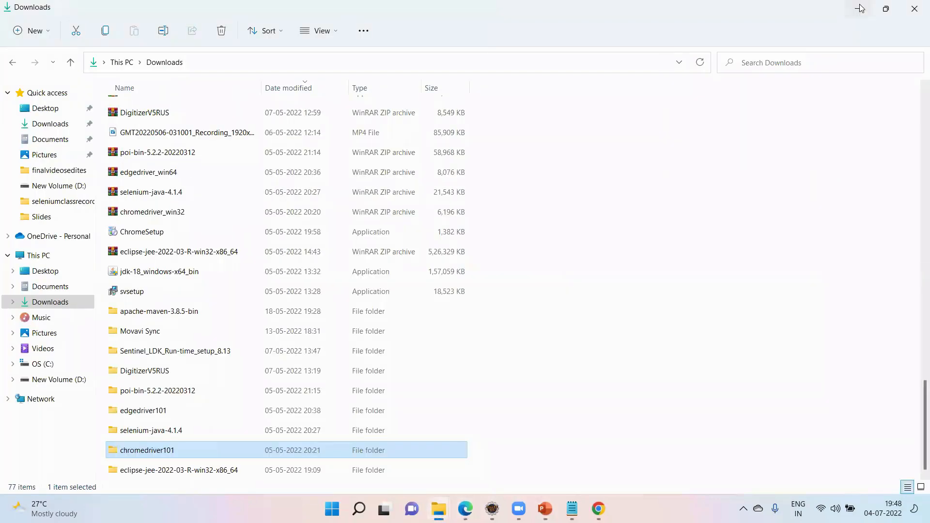
left_click(598, 510)
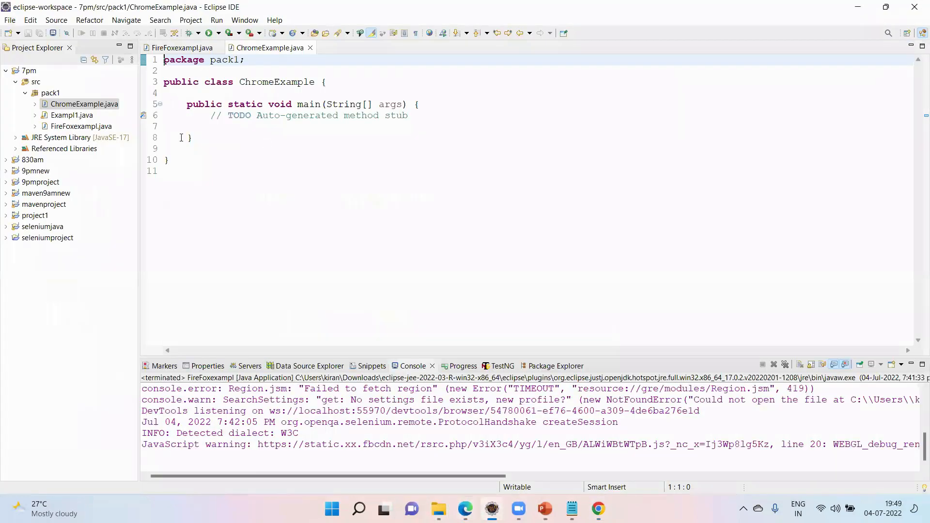
Add System.setProperty("webdriver.chrome.driver", null); as the first line of main
key("enter")
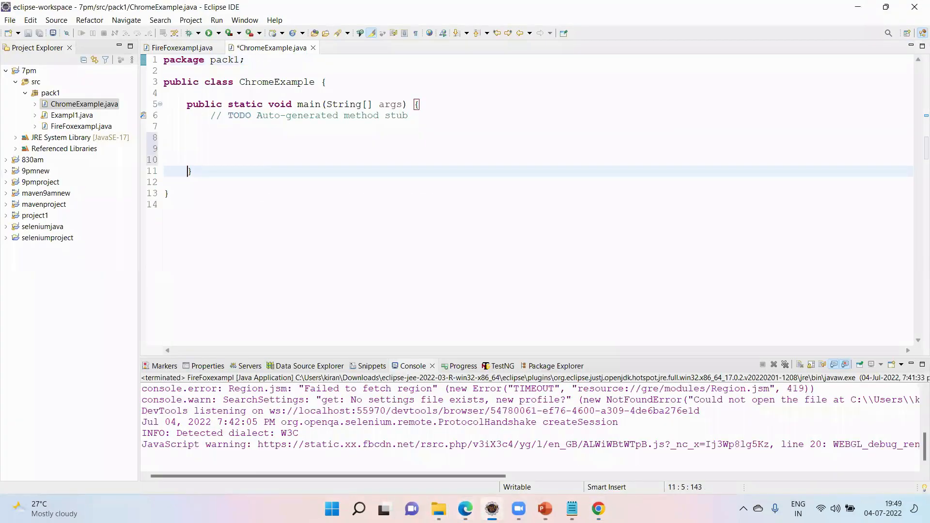
type("S")
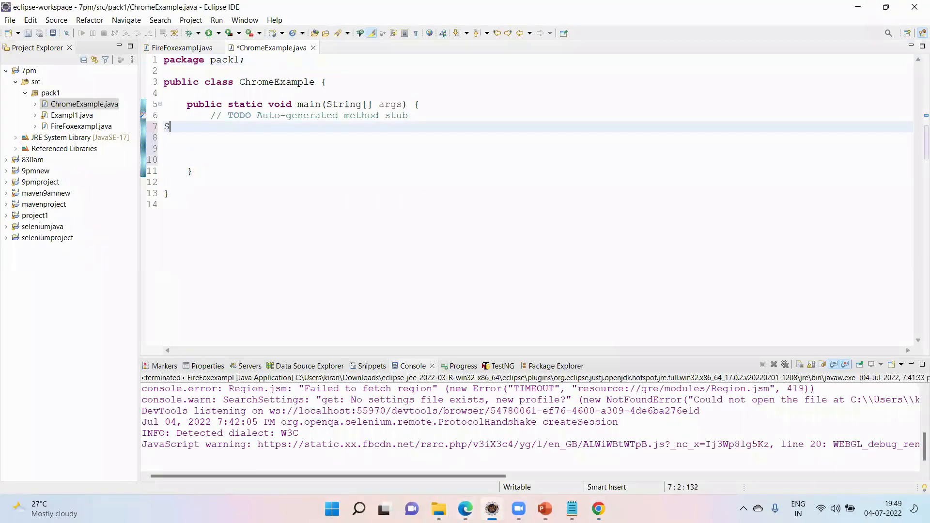
type("ystem.setProperty(null, null")
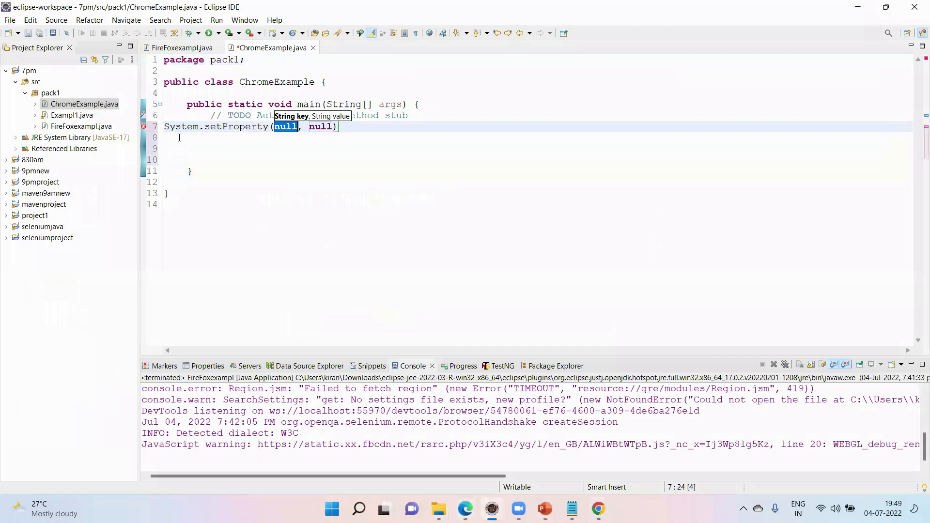
type("\"\"")
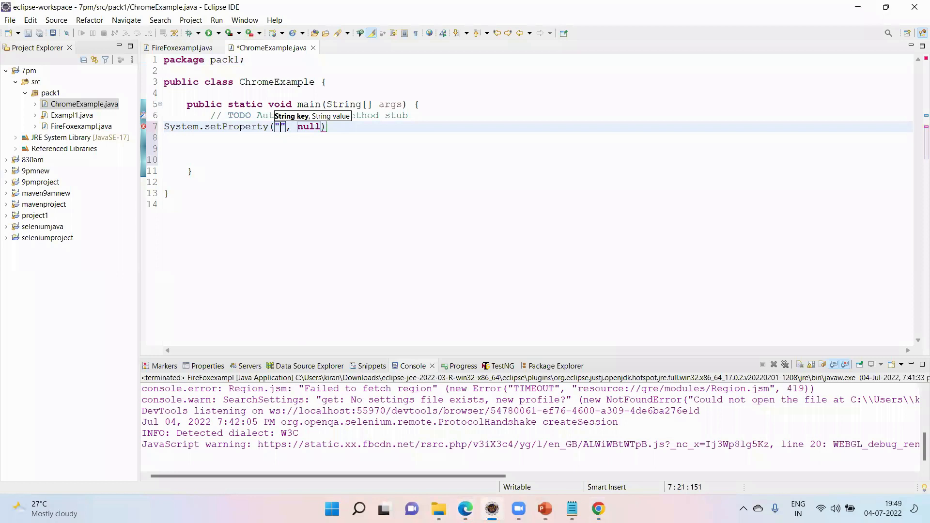
type("webdriver.")
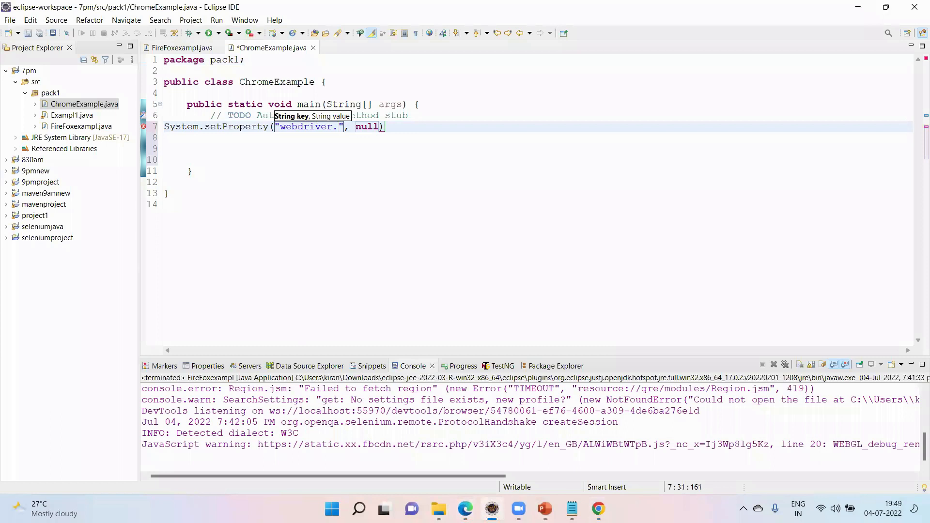
type("chrom")
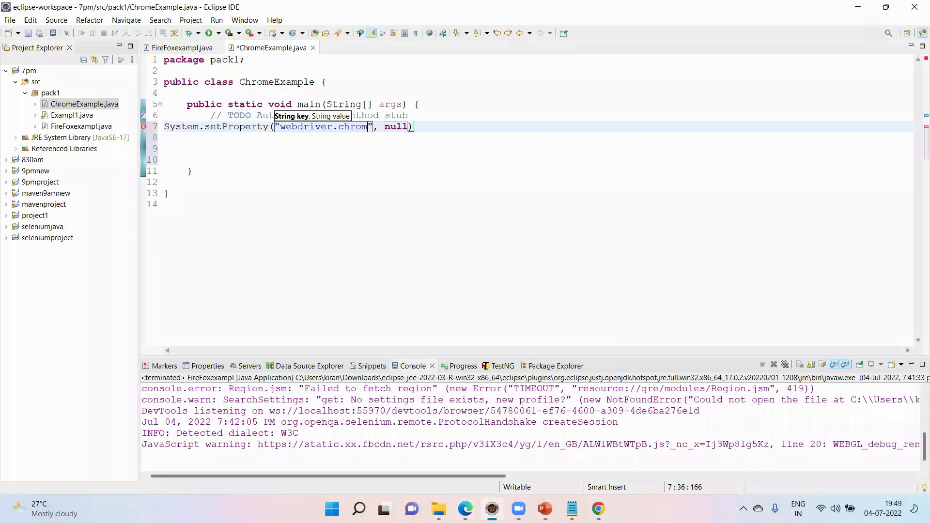
type("e.dr")
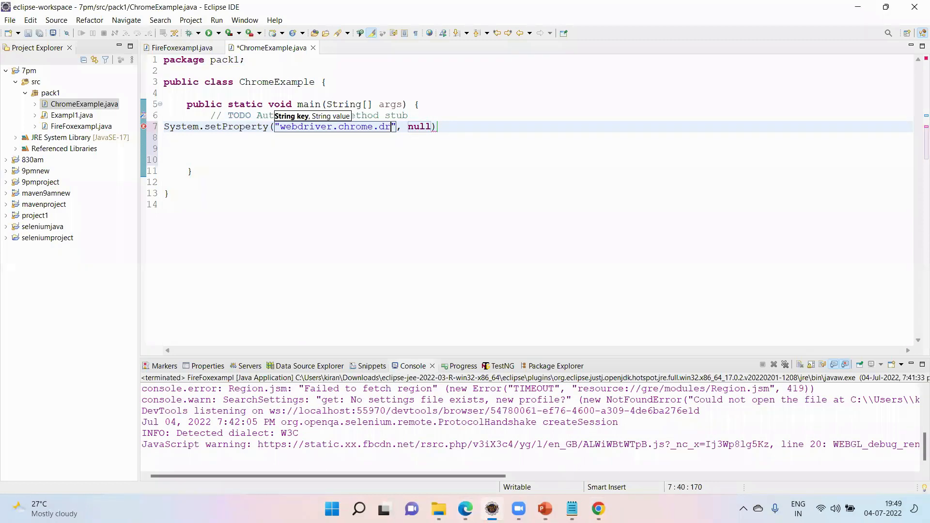
type("iver")
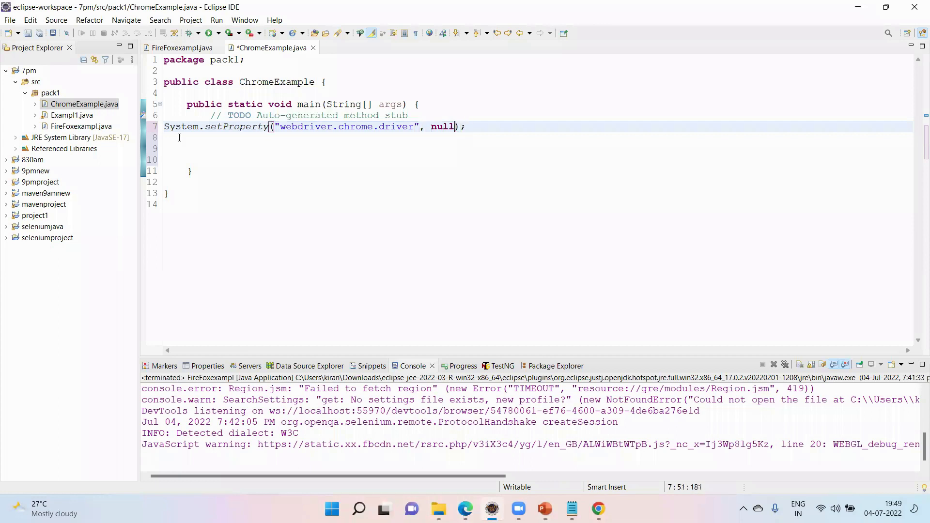
type("\"\"")
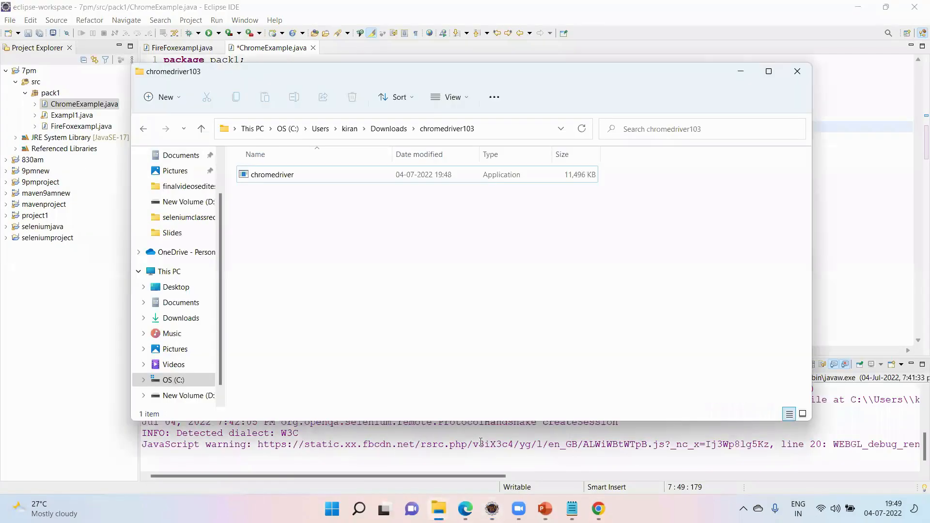
Review chromedriver.exe's Properties including the Security tab, then close the dialog
left_click(272, 174)
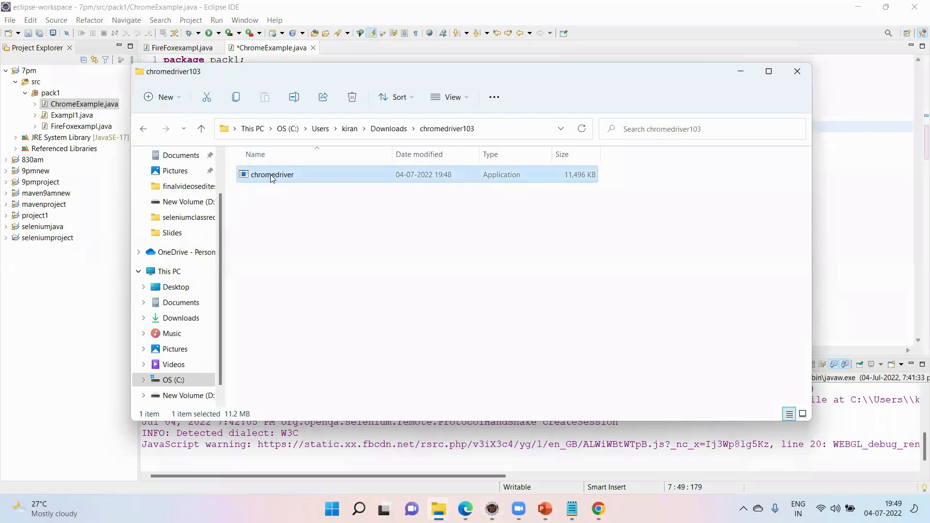
right_click(272, 175)
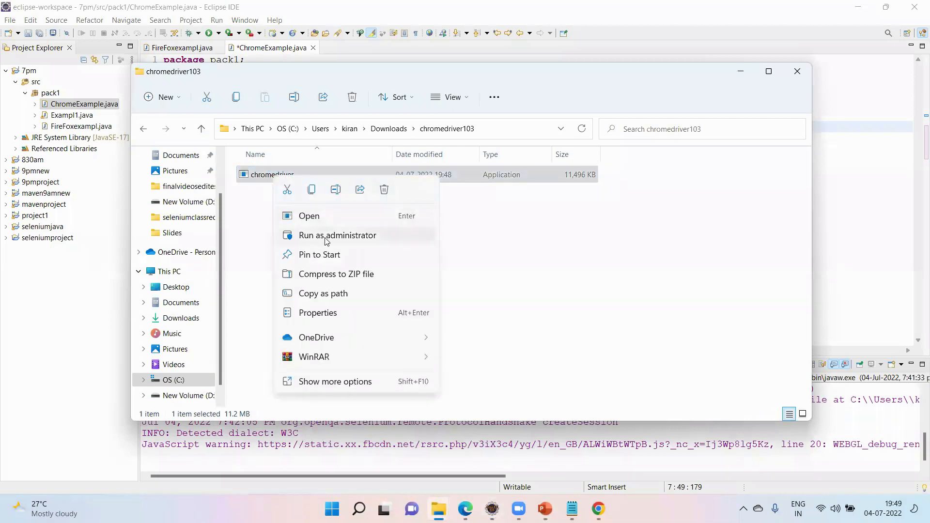
left_click(318, 312)
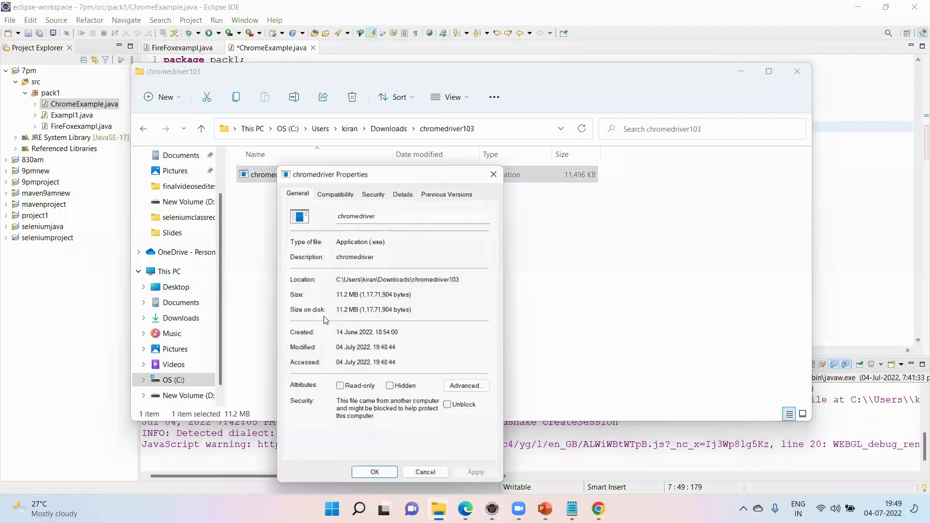
left_click(374, 194)
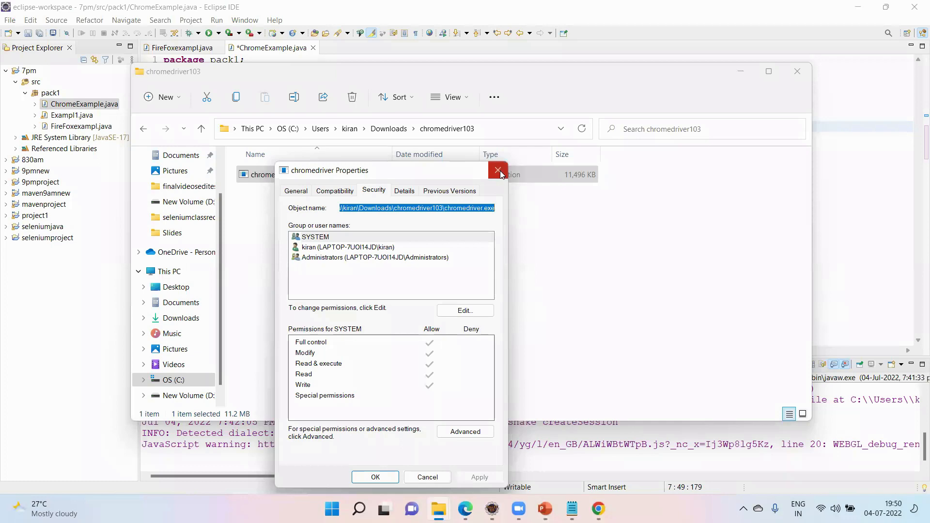
left_click(498, 170)
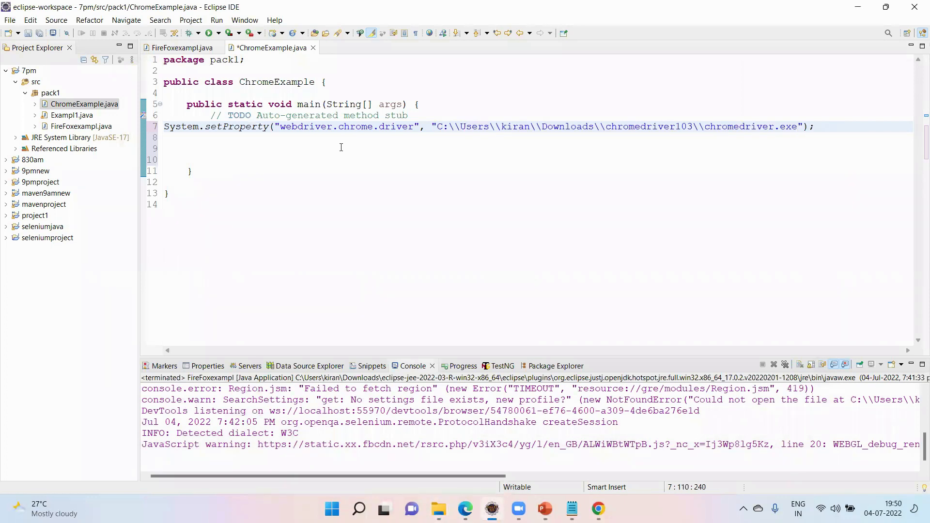
mouse_move(164, 127)
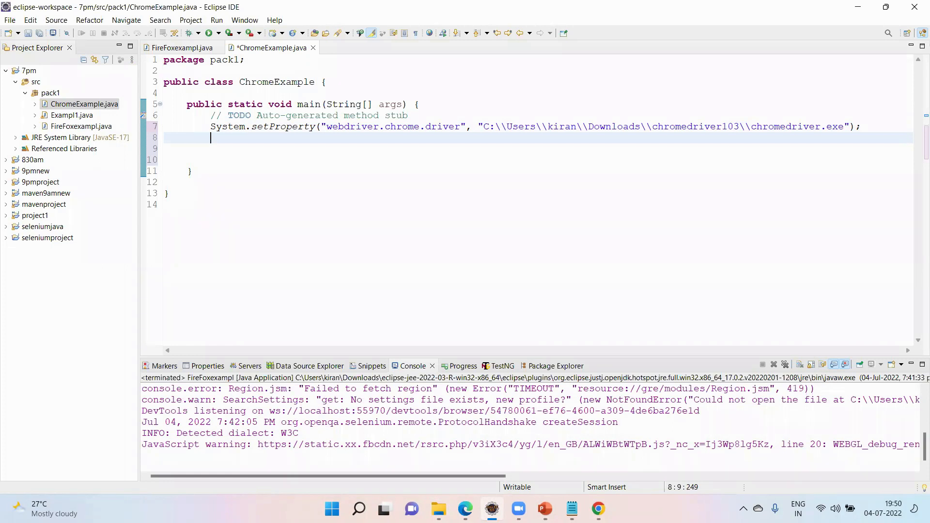
Write 'WebDriver driver = new Chr' so content assist offers ChromeDriver
type("WeBDr")
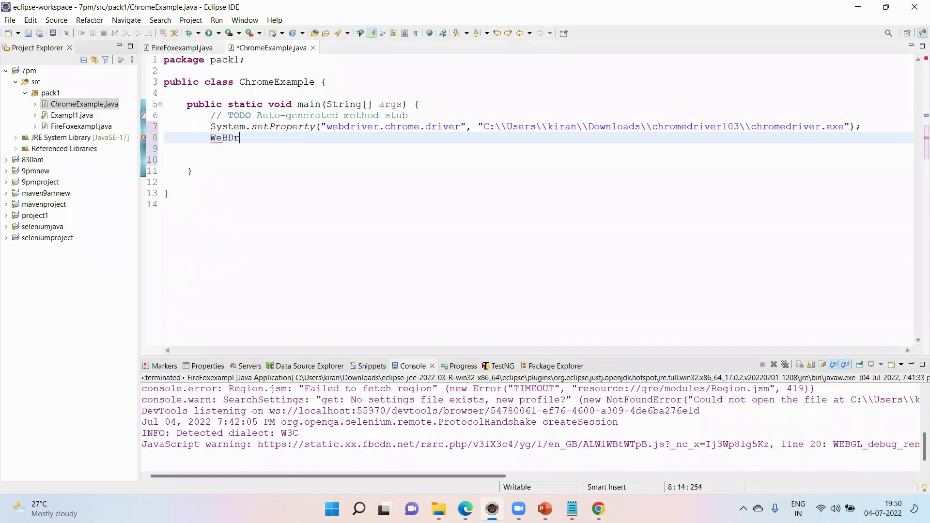
key("BackSpace")
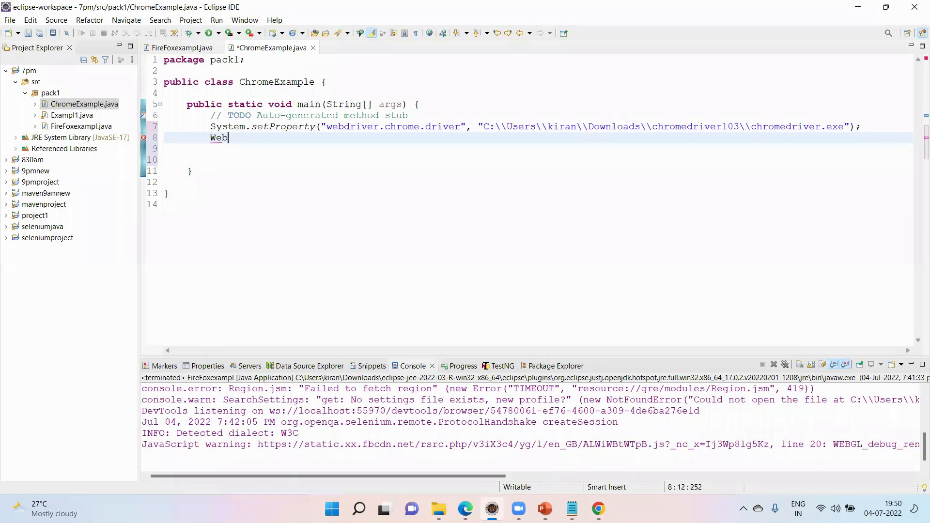
type("ri")
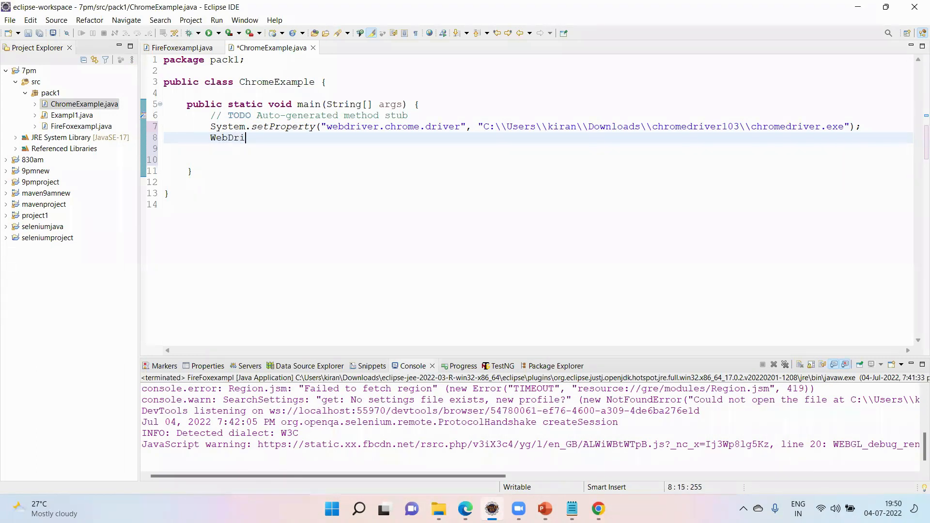
type("ver driver")
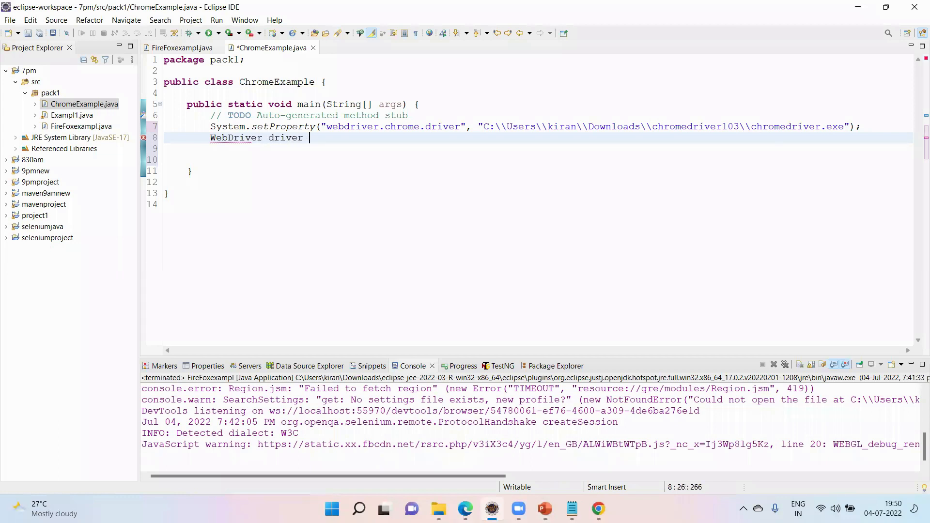
type("=")
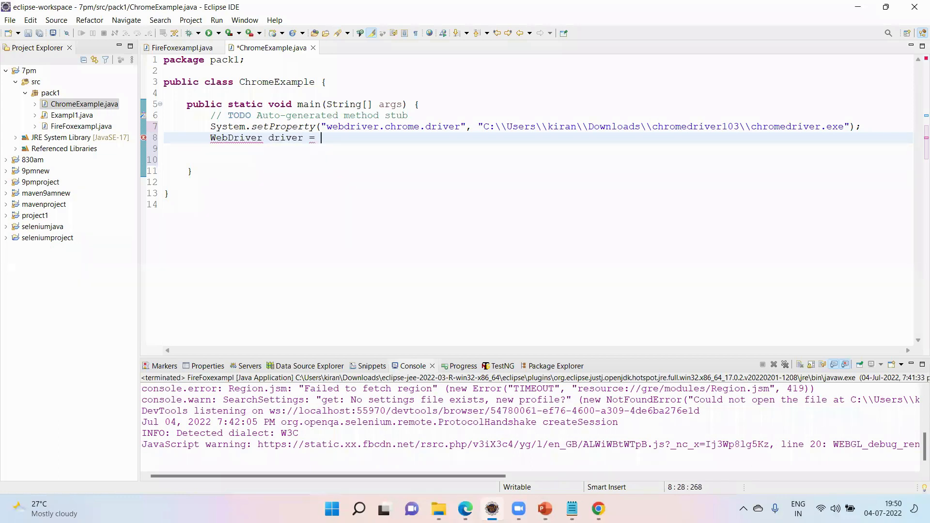
type("new Chr")
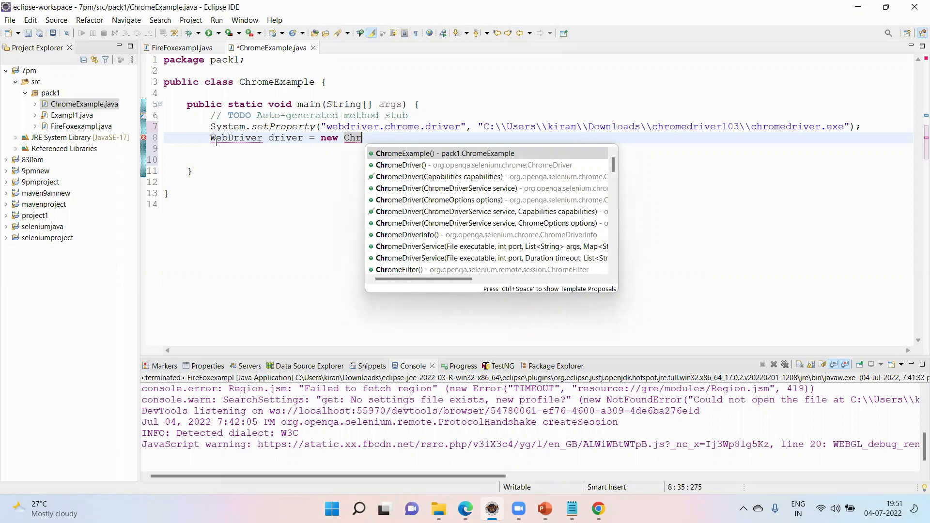
Complete new ChromeDriver();, import WebDriver and ChromeDriver, and save ChromeExample.java
key("Down")
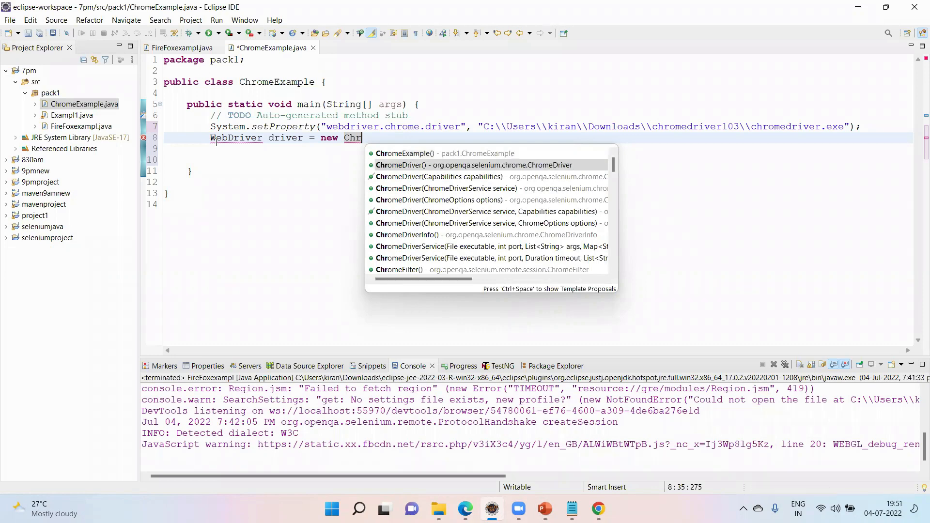
left_click(473, 165)
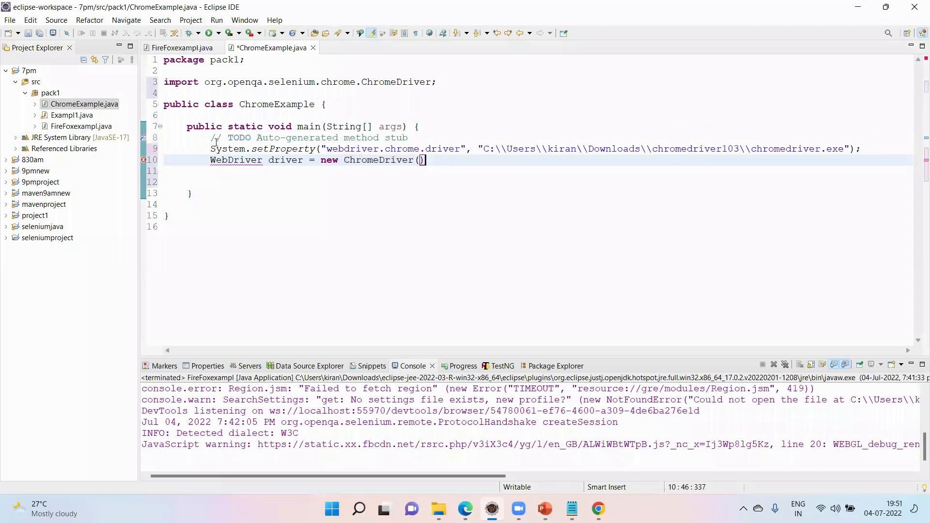
type(";")
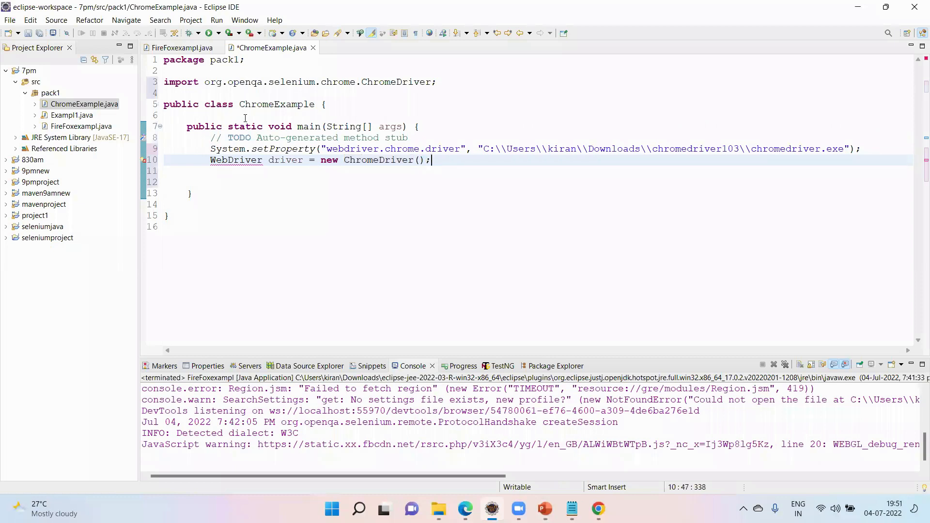
double_click(293, 82)
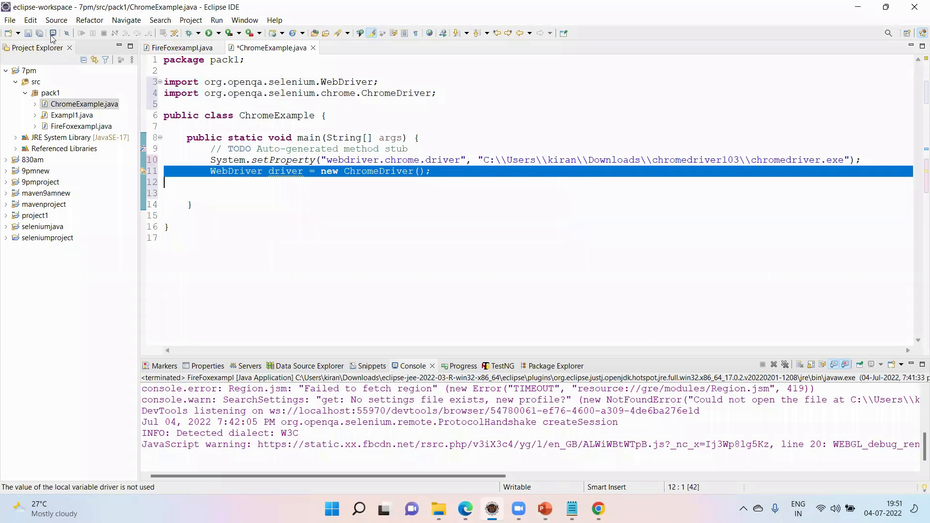
key("ctrl+s")
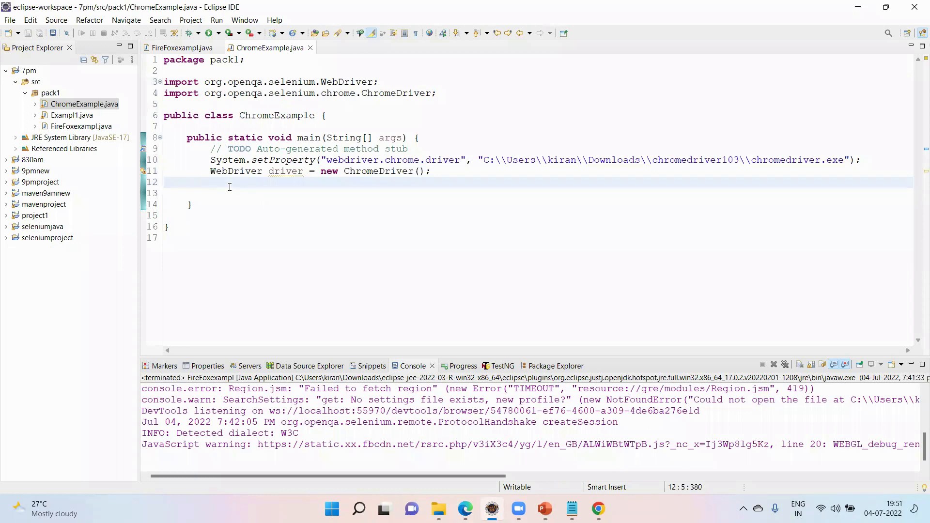
type("driver.get(null);")
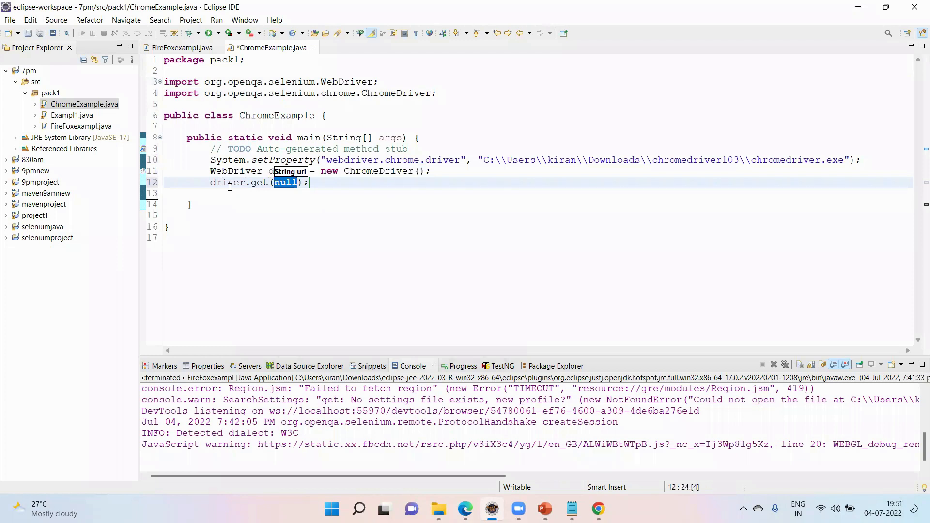
type("\"\"")
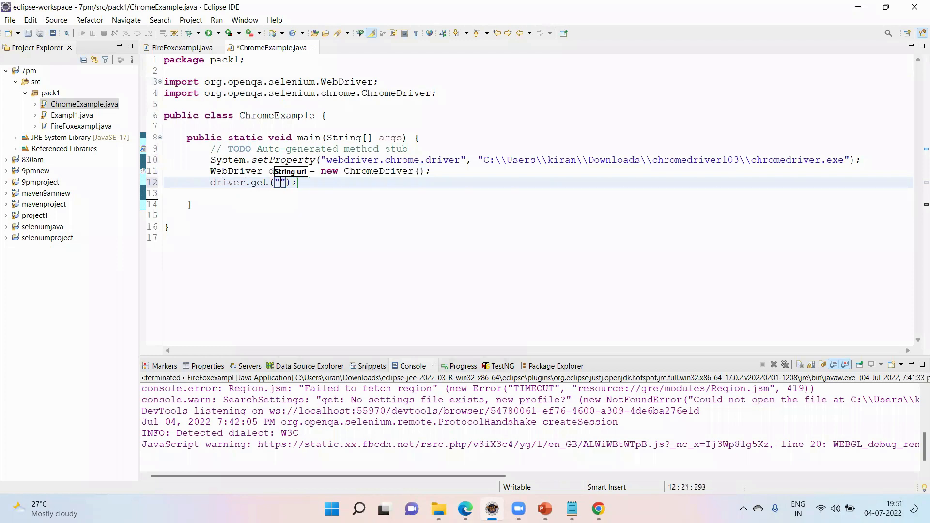
type("http")
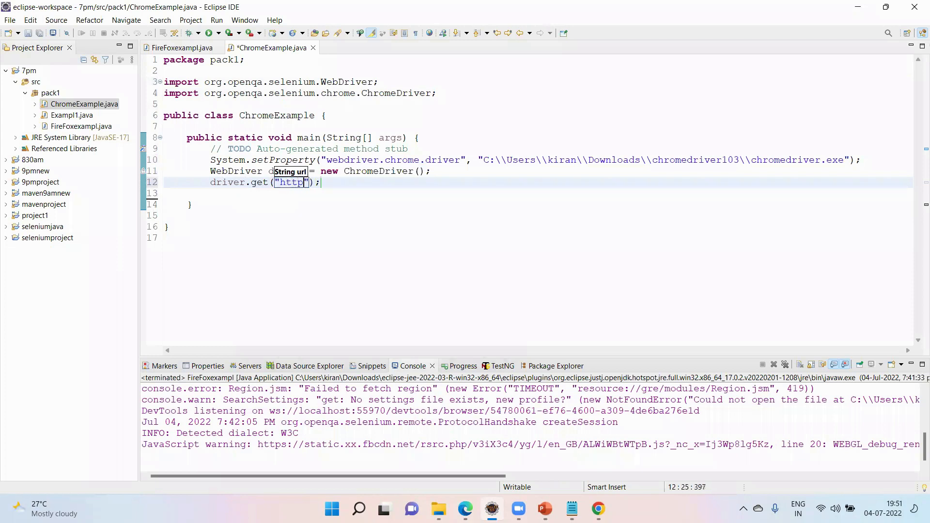
type("://")
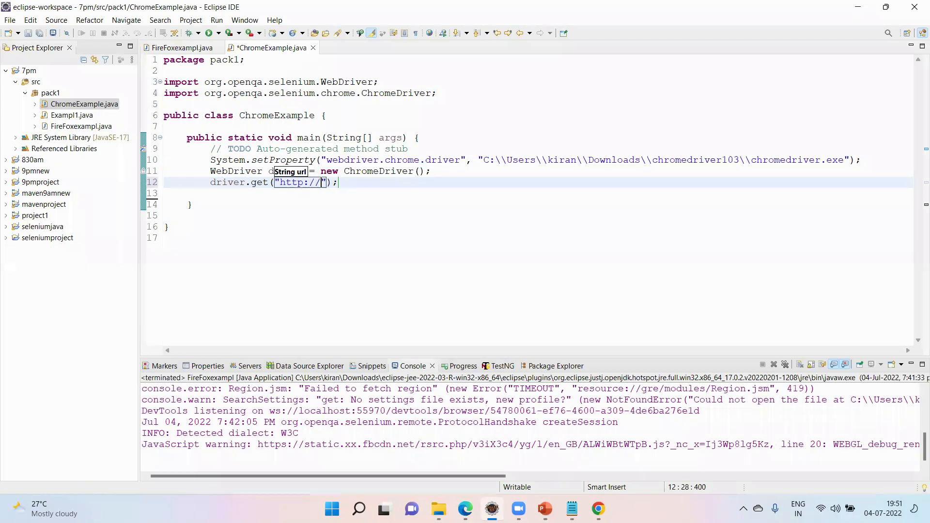
type("www.amaz")
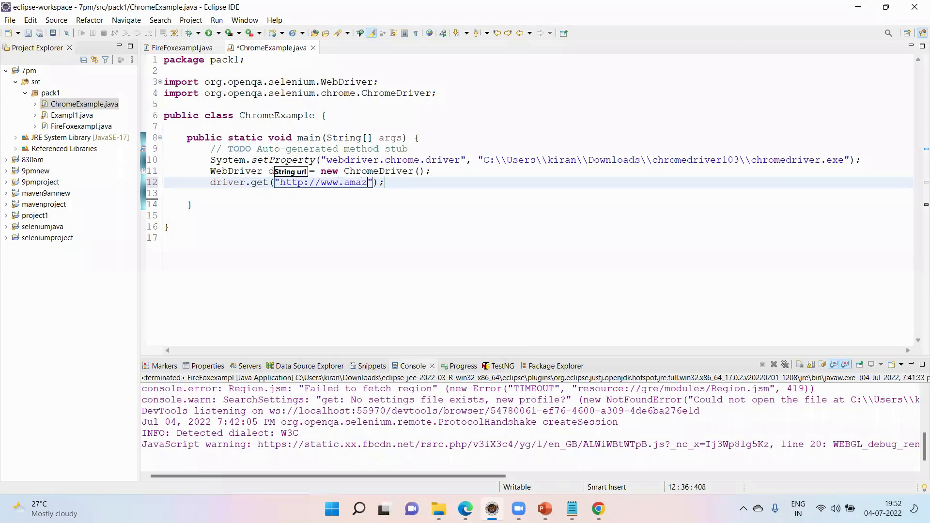
type("on.in")
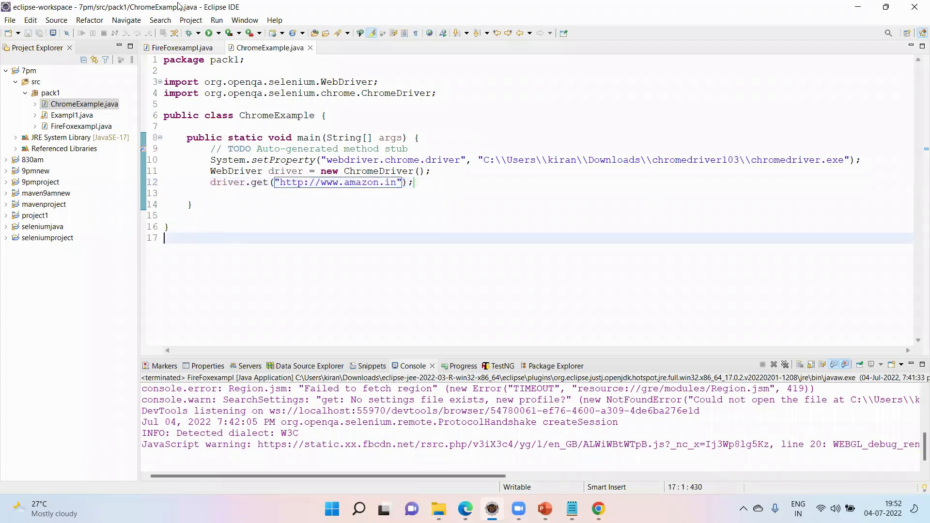
mouse_move(209, 33)
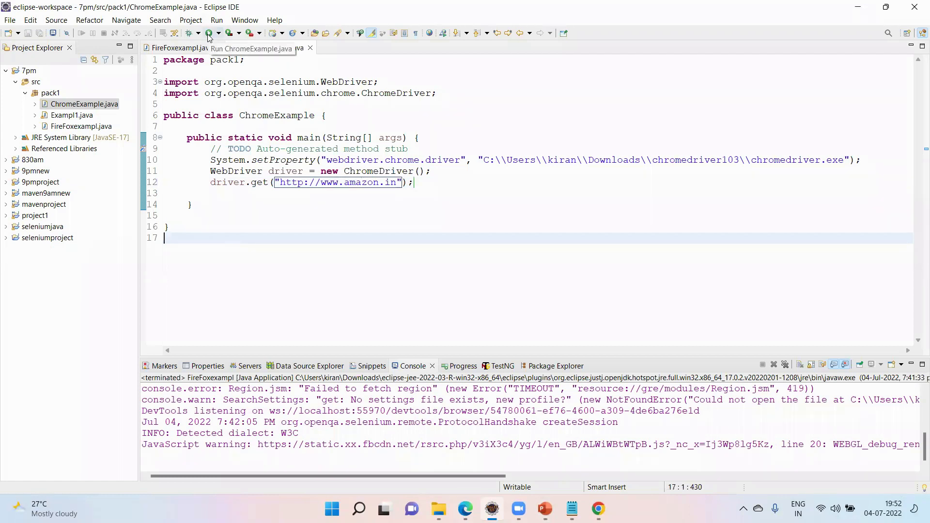
Run ChromeExample, confirm amazon.in loads in automated Chrome, then close that window
left_click(207, 33)
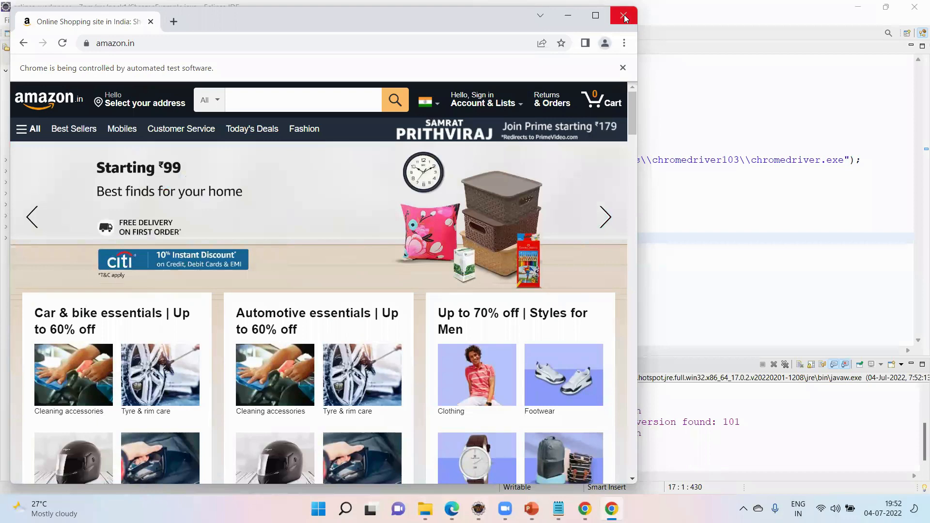
mouse_move(624, 16)
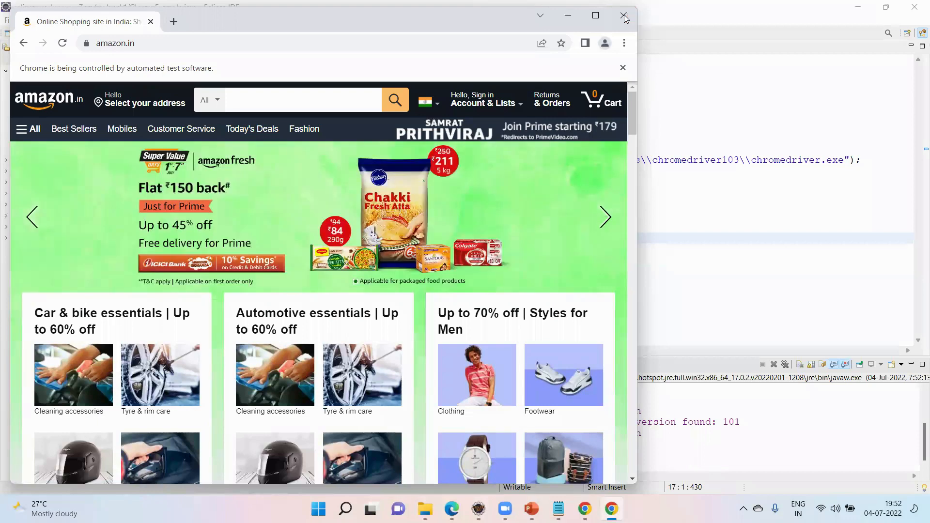
left_click(624, 15)
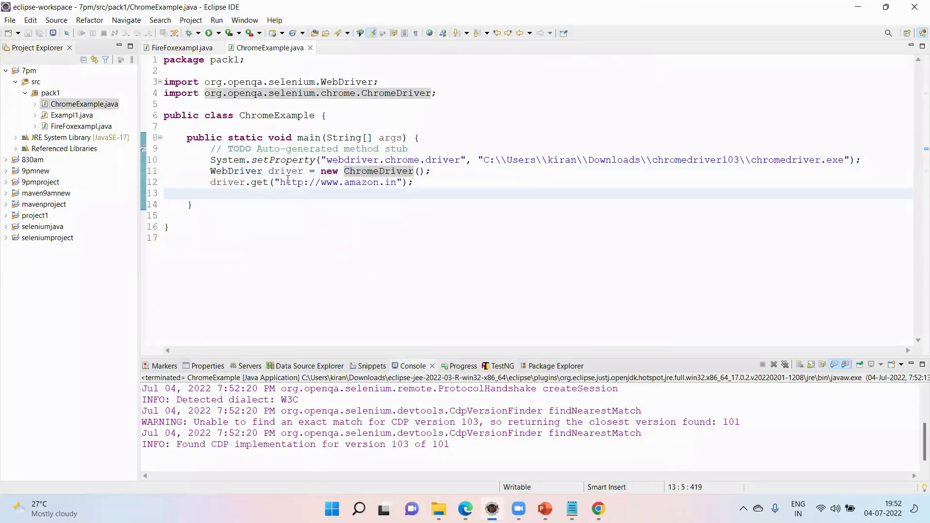
left_click(288, 215)
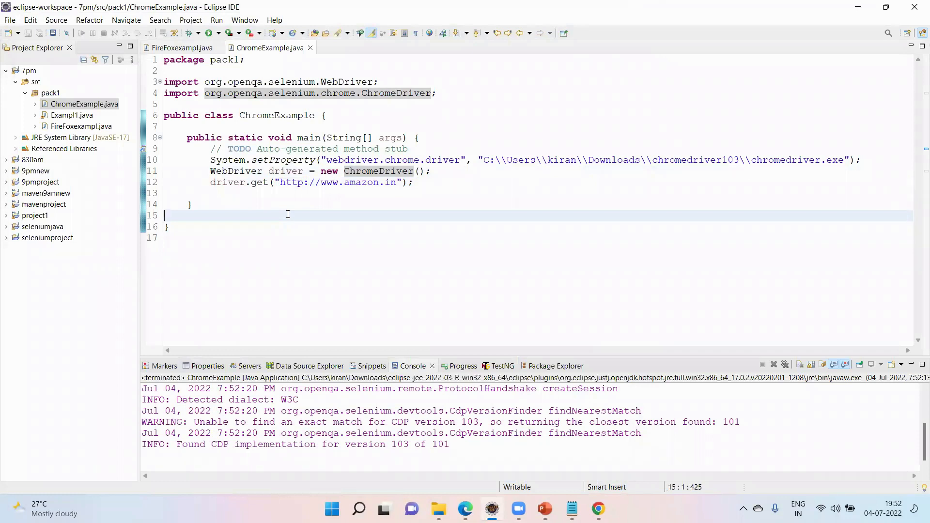
mouse_move(383, 141)
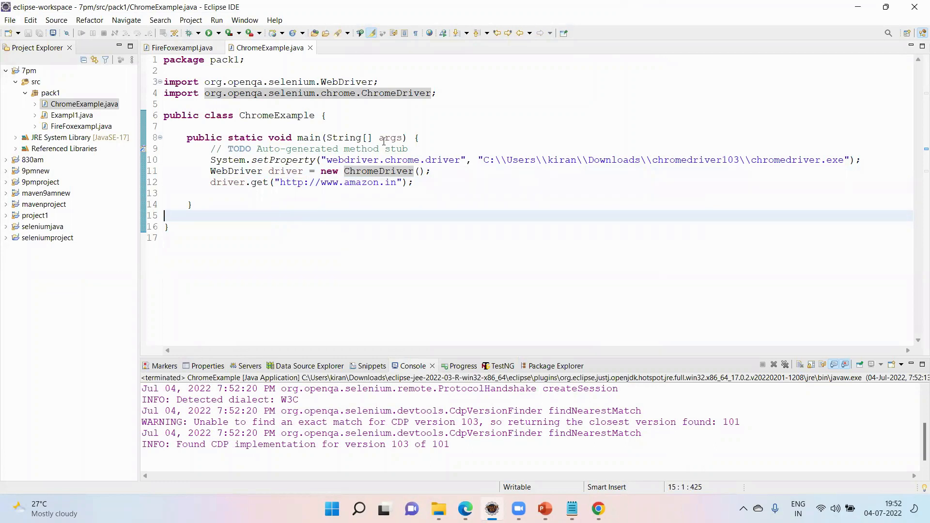
double_click(403, 159)
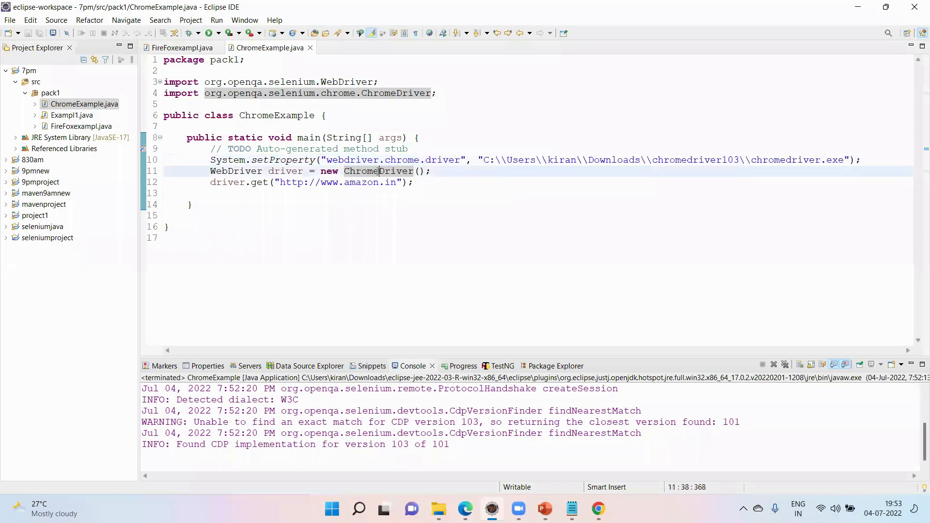
double_click(378, 171)
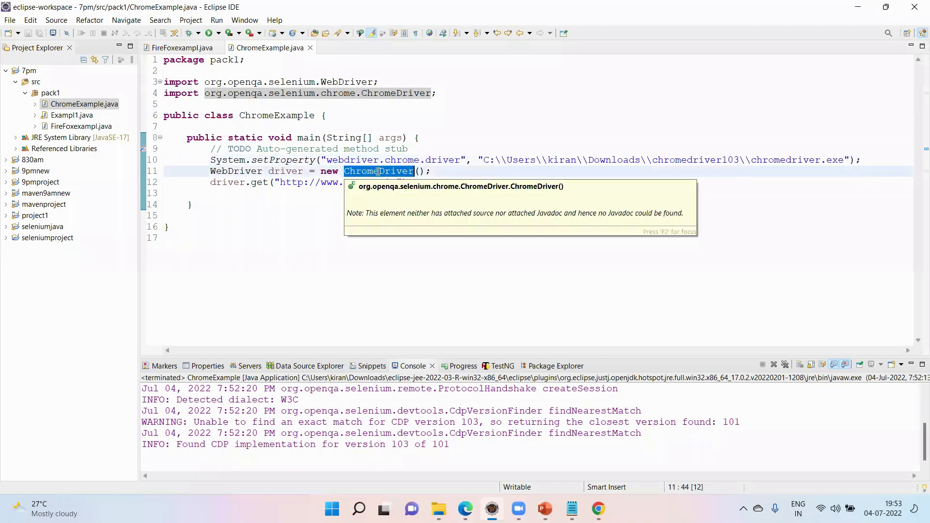